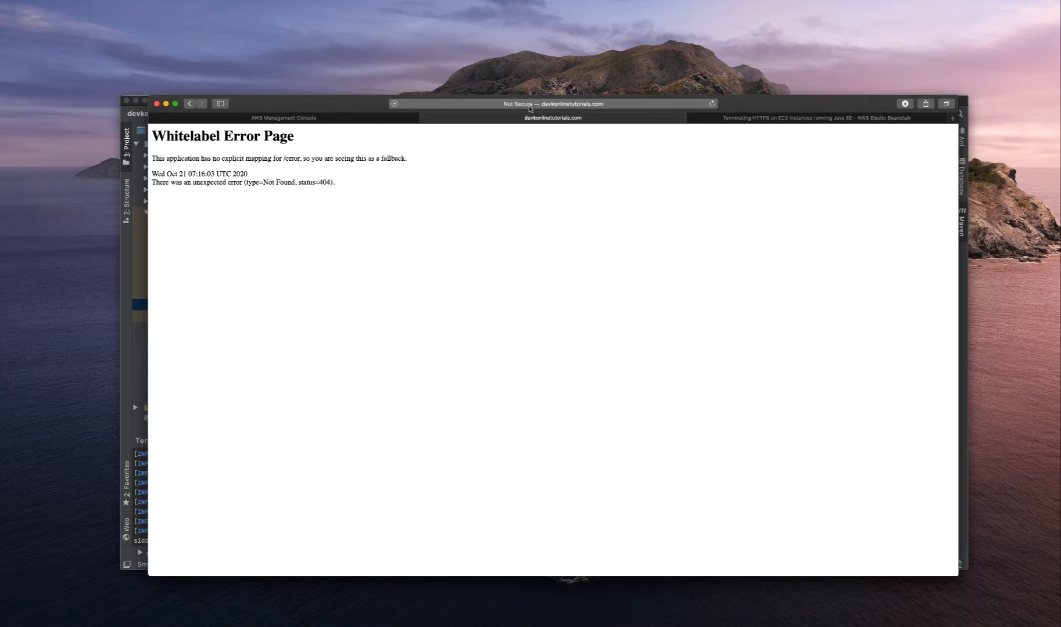
# Step: In the AWS docs, open the HTTP to HTTPS redirection guide and scroll to 'Redirect HTTP traffic to HTTPS'
pyautogui.click(836, 118)
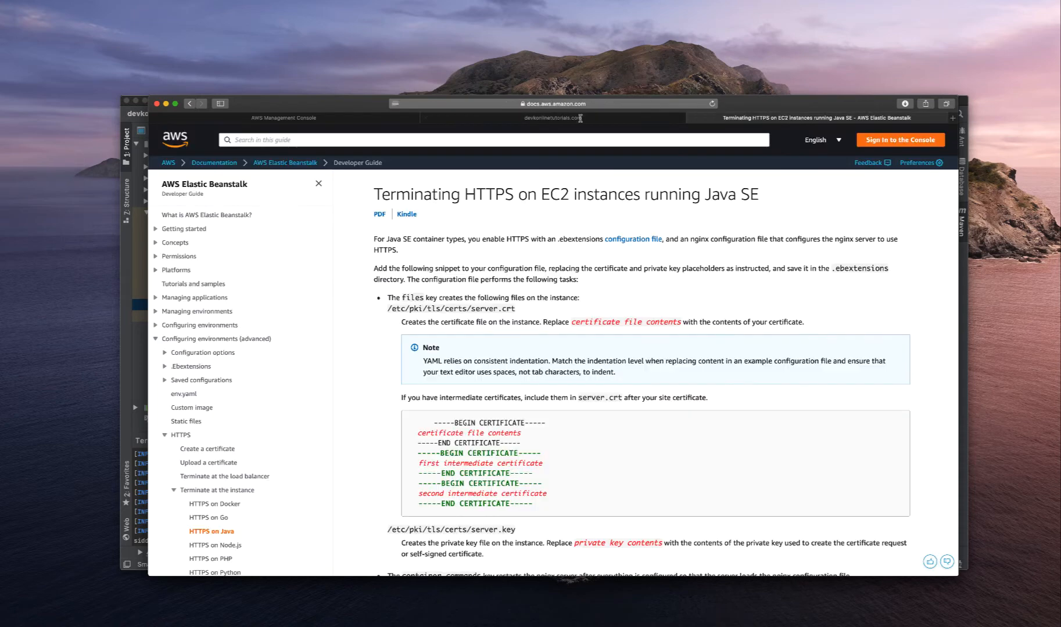
pyautogui.moveTo(201, 380)
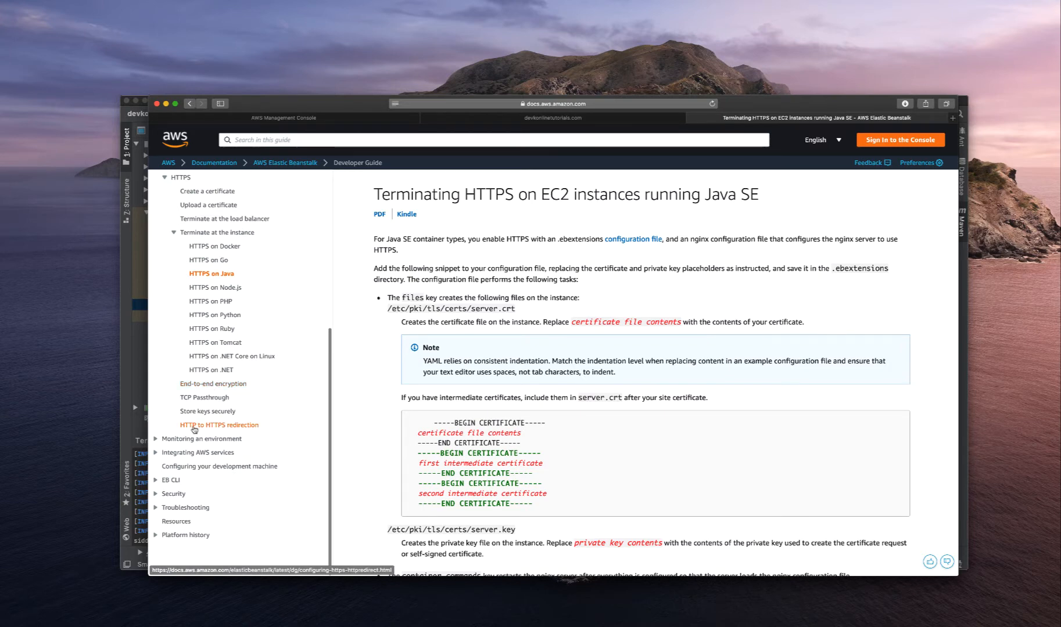
pyautogui.click(218, 425)
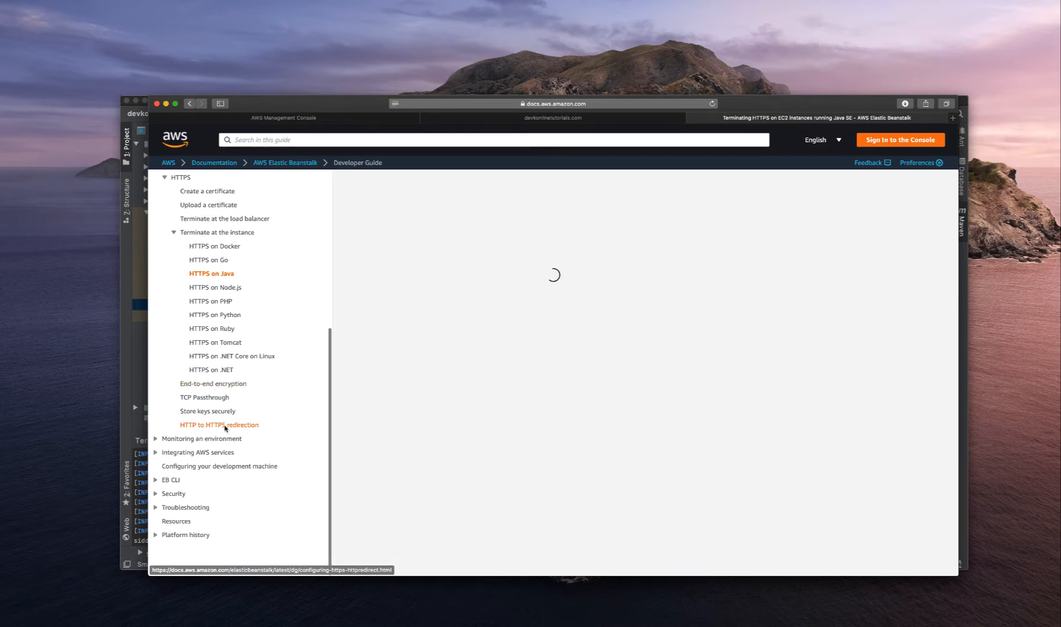
pyautogui.click(219, 426)
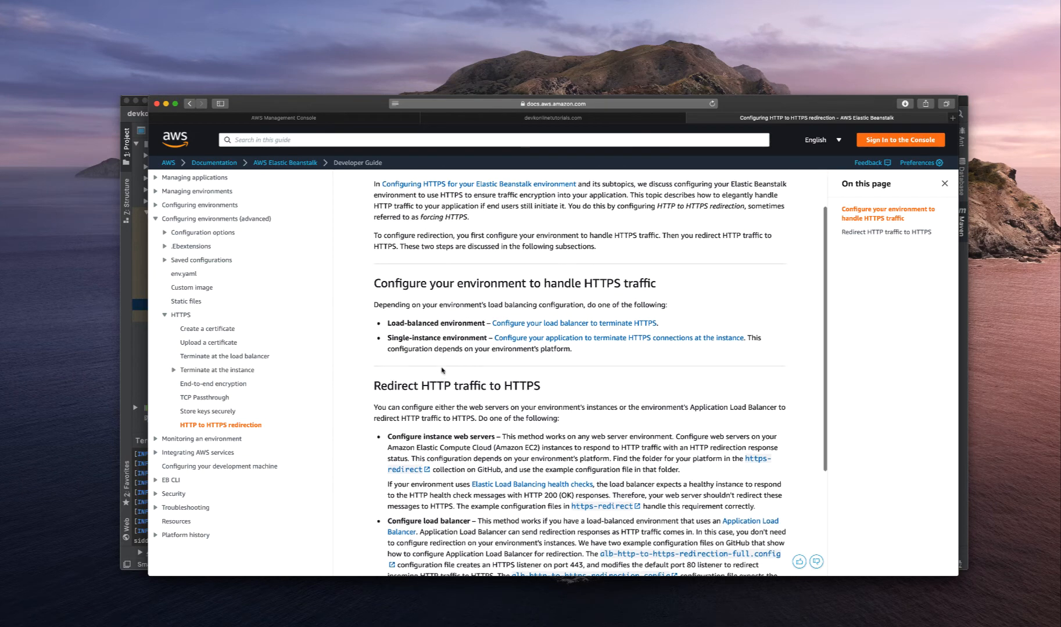
pyautogui.scroll(-3)
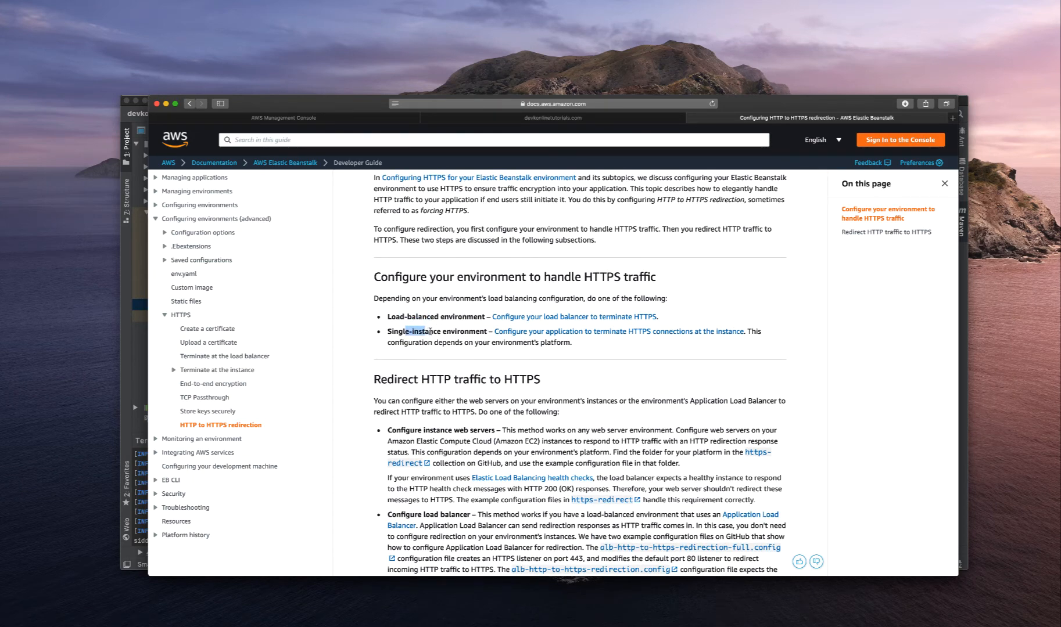
pyautogui.scroll(-3)
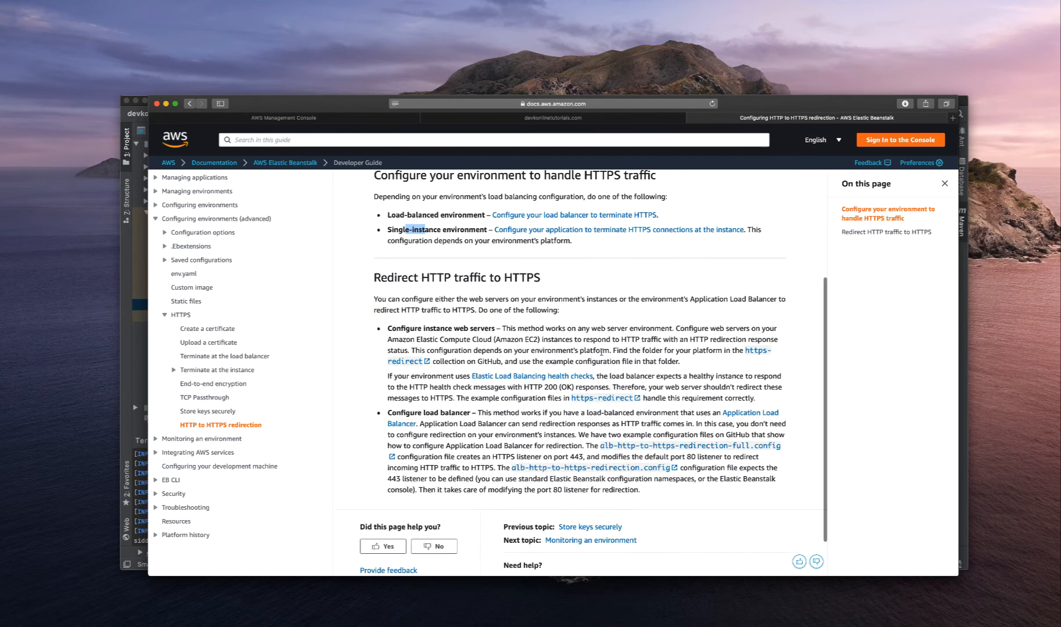
pyautogui.scroll(-3)
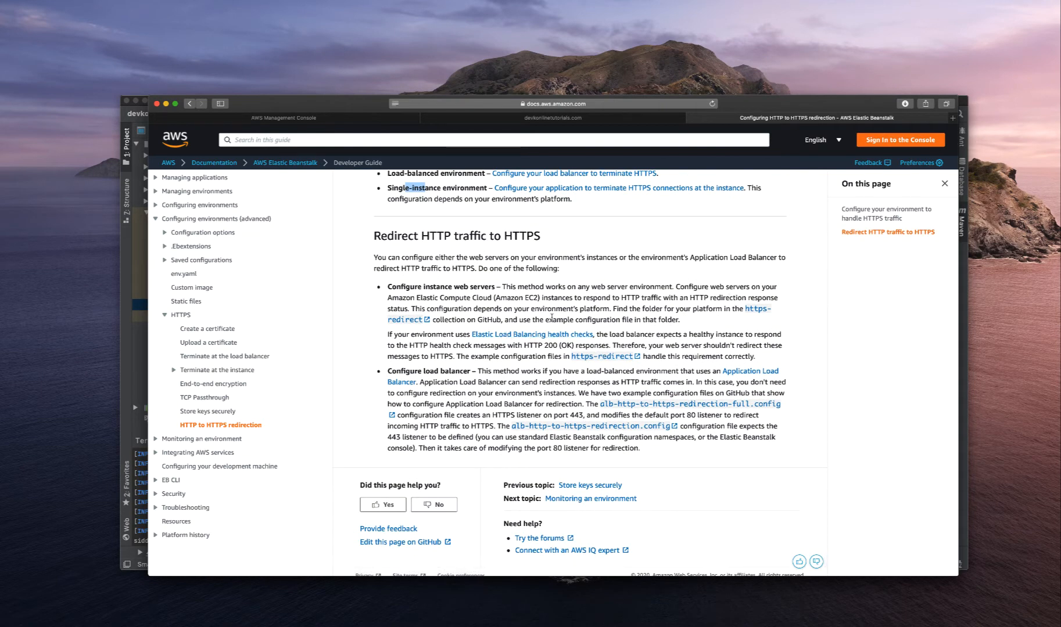
pyautogui.moveTo(406, 320)
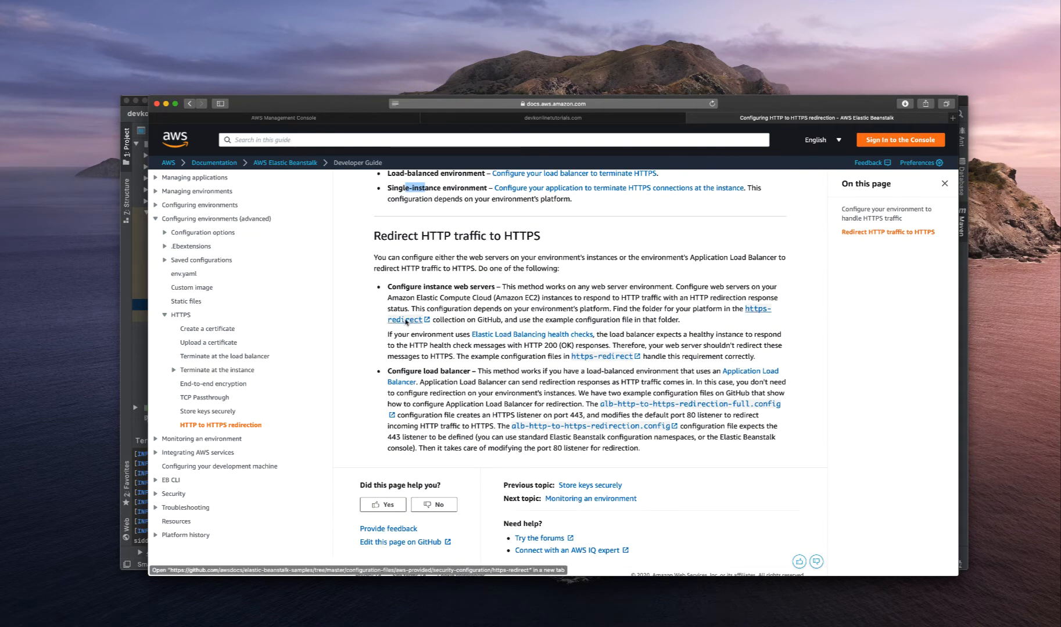
# Step: Open the Java SE nginx redirect sample 00_application.conf from the https-redirect GitHub samples
pyautogui.click(406, 319)
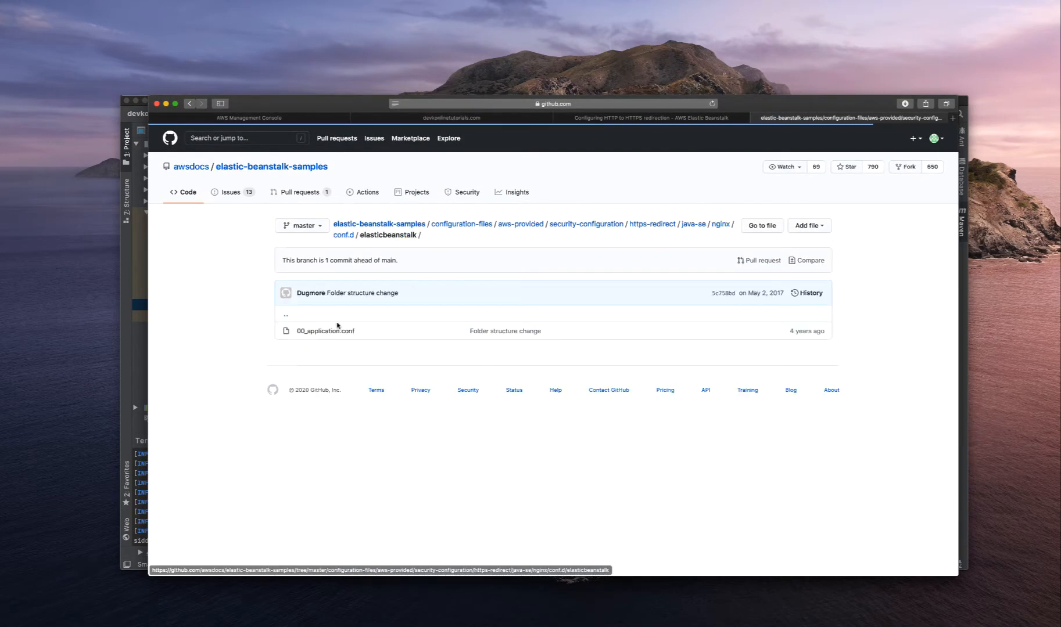
pyautogui.click(325, 331)
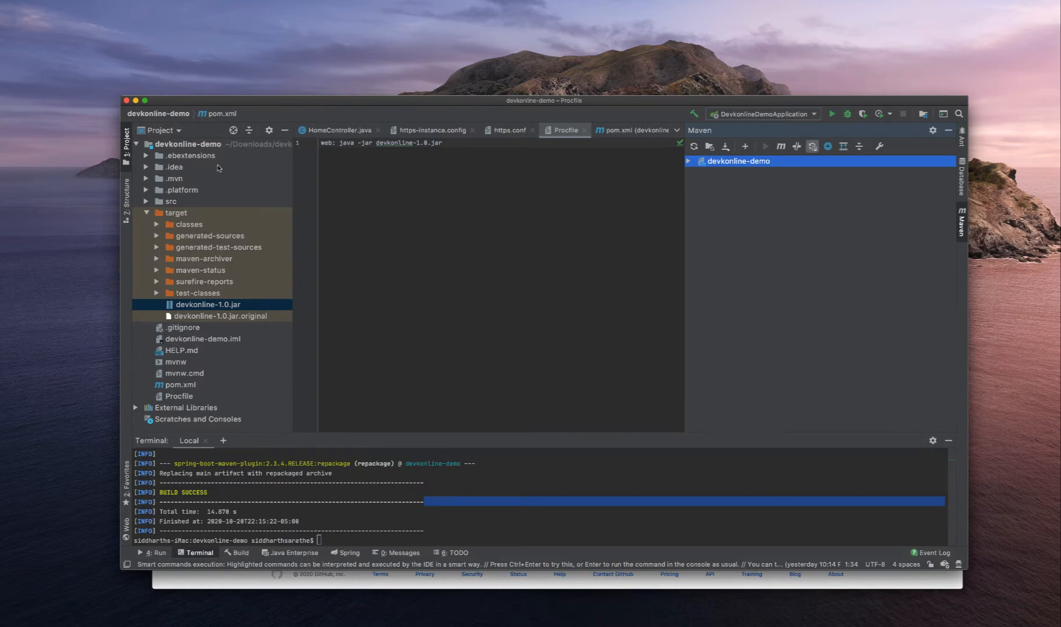
# Step: Create an 'elasticbeanstalk' directory under .platform/nginx/conf.d in the project tree
pyautogui.click(176, 213)
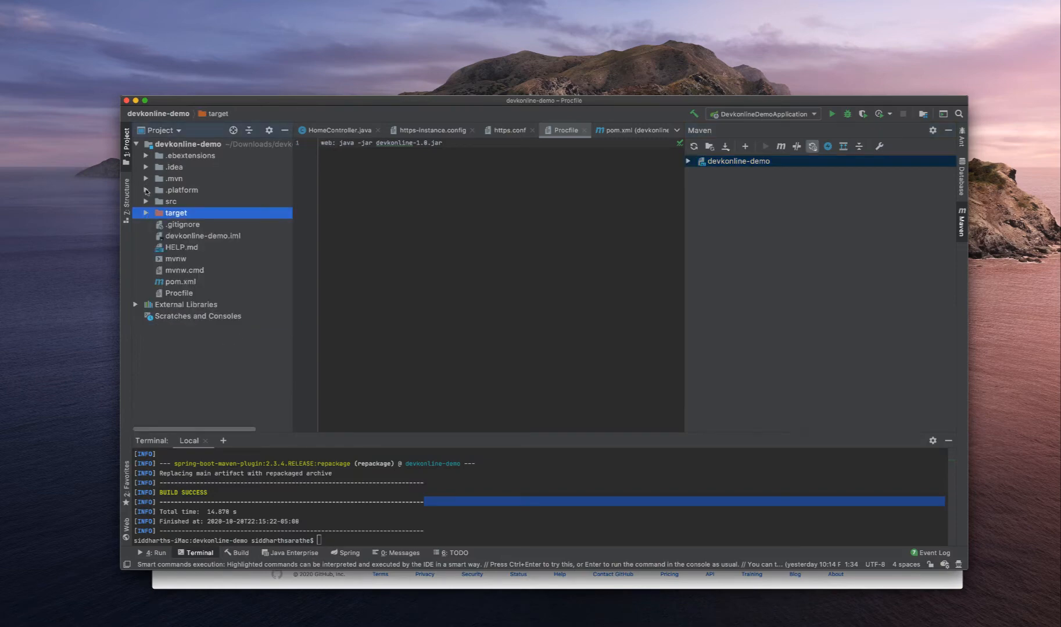
pyautogui.click(147, 189)
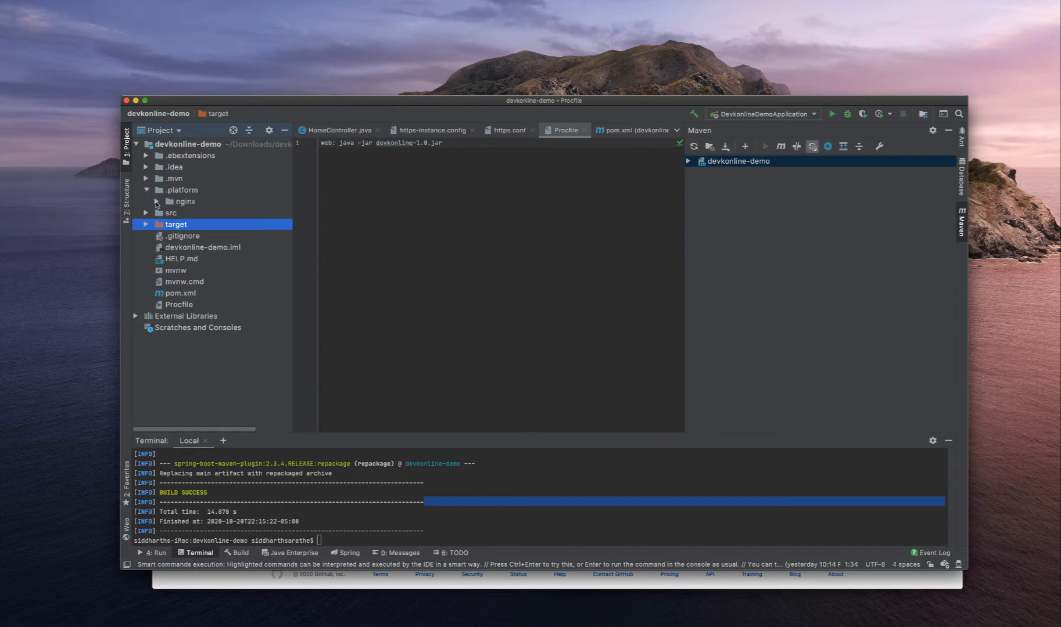
pyautogui.click(146, 202)
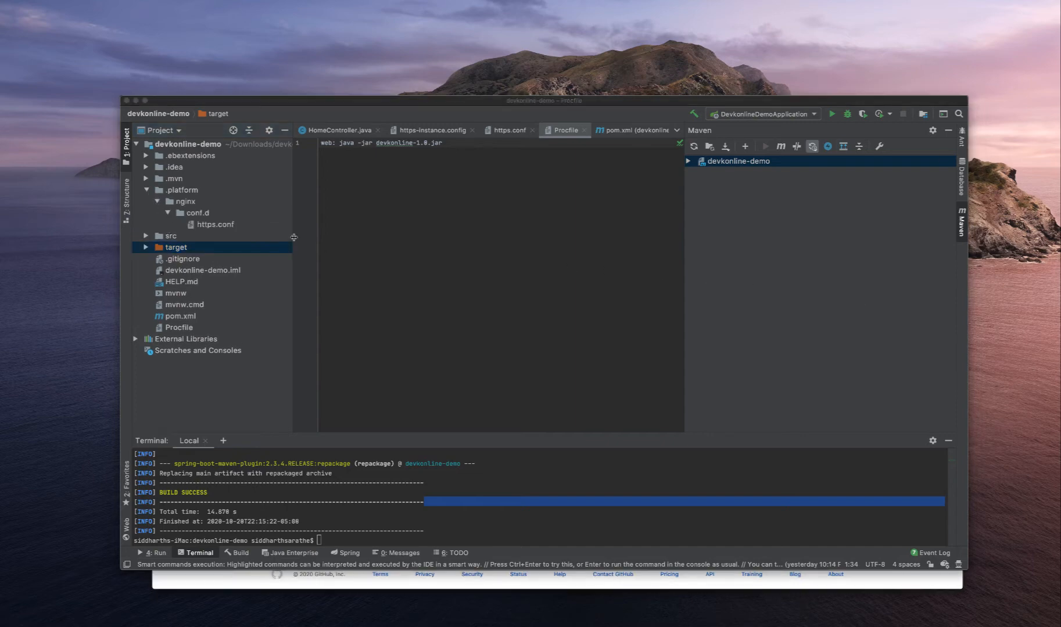
pyautogui.rightClick(197, 213)
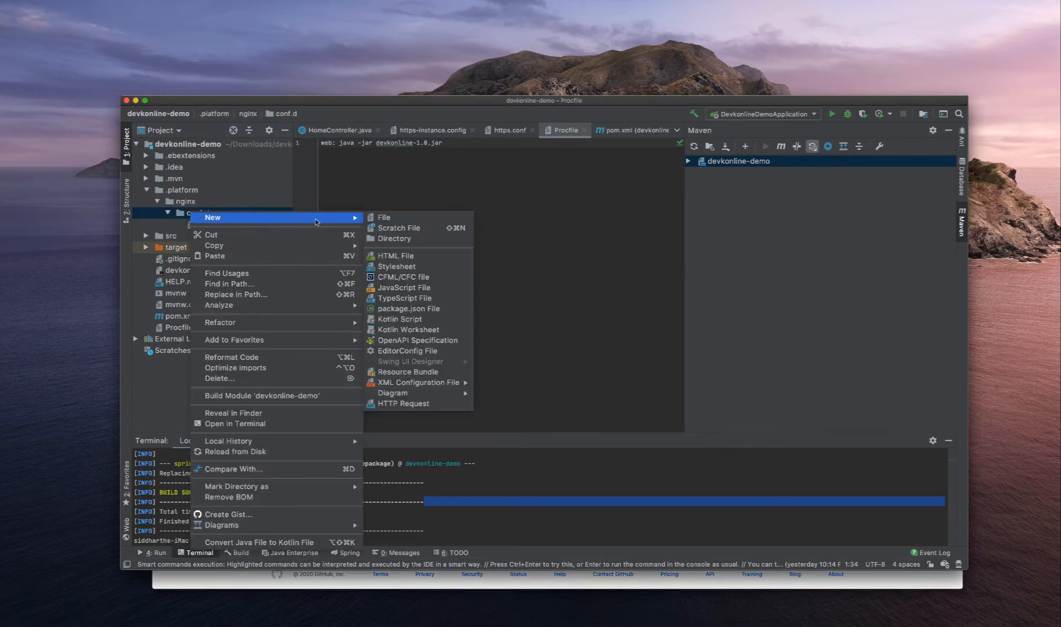
pyautogui.click(393, 239)
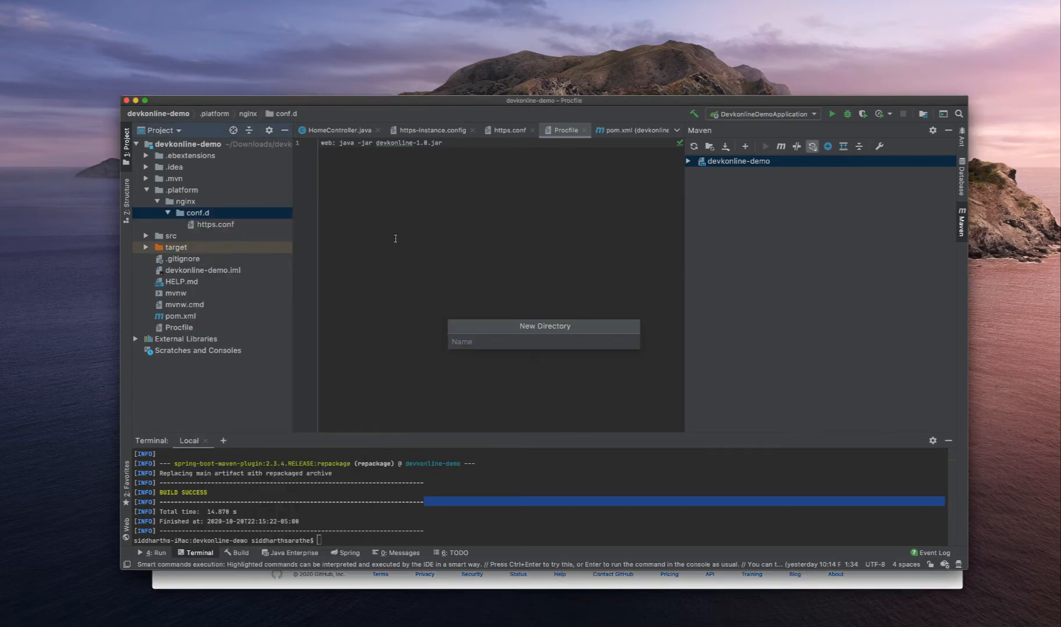
pyautogui.write('ela')
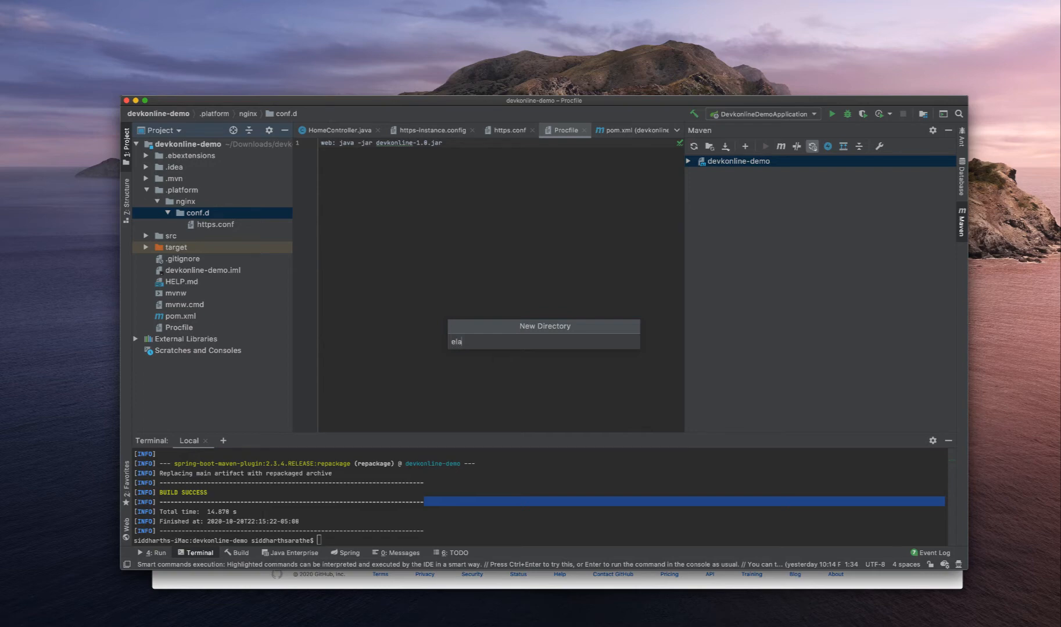
pyautogui.write('stic')
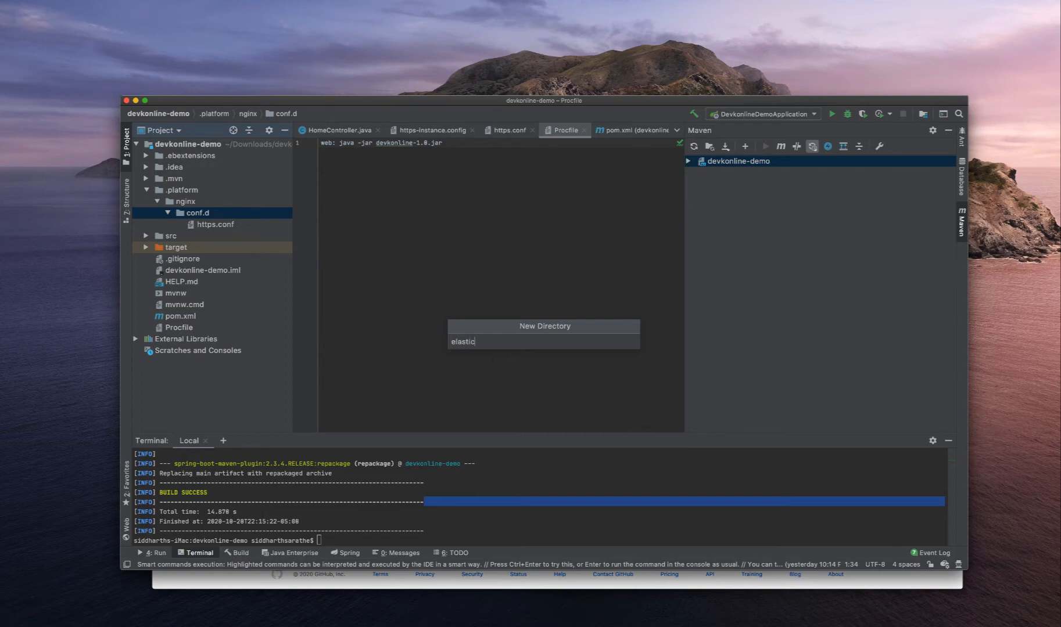
pyautogui.write('bean')
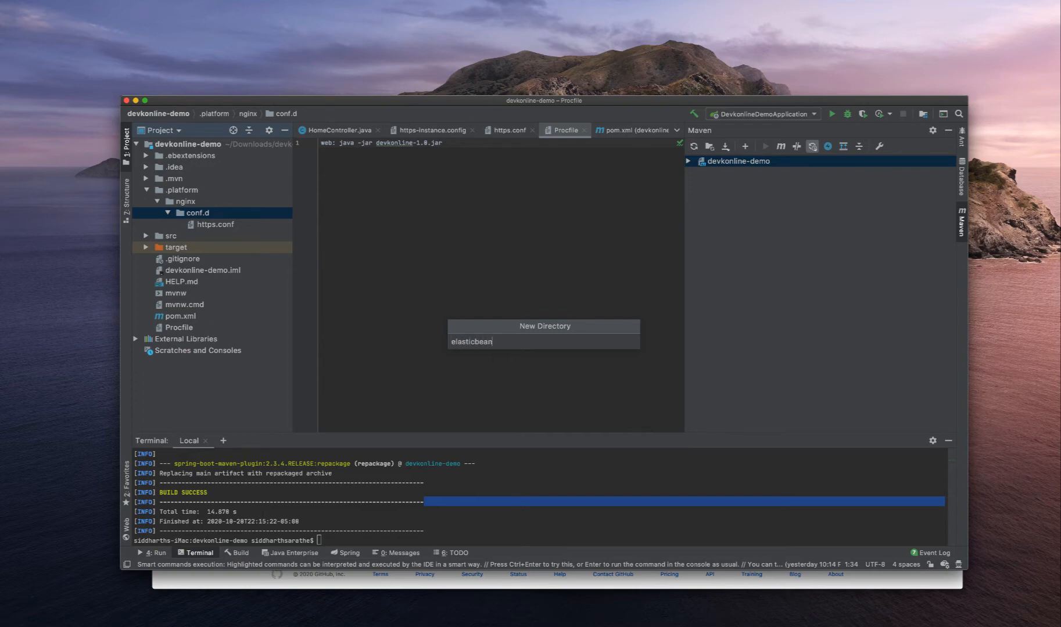
pyautogui.write('stalk')
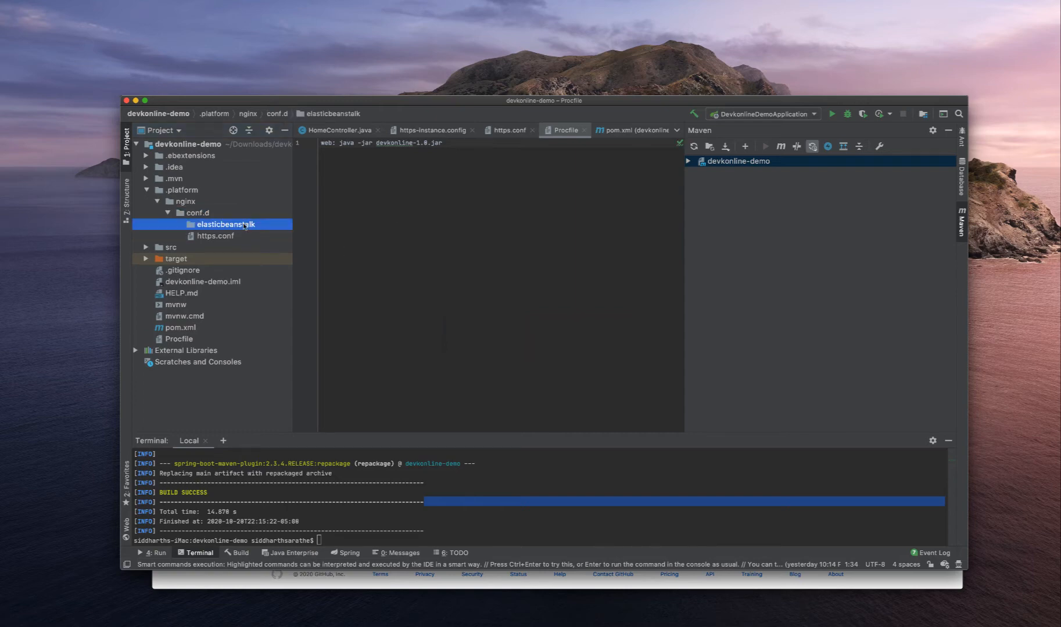
# Step: Add a new empty file named 00_application.conf inside the elasticbeanstalk folder
pyautogui.rightClick(225, 224)
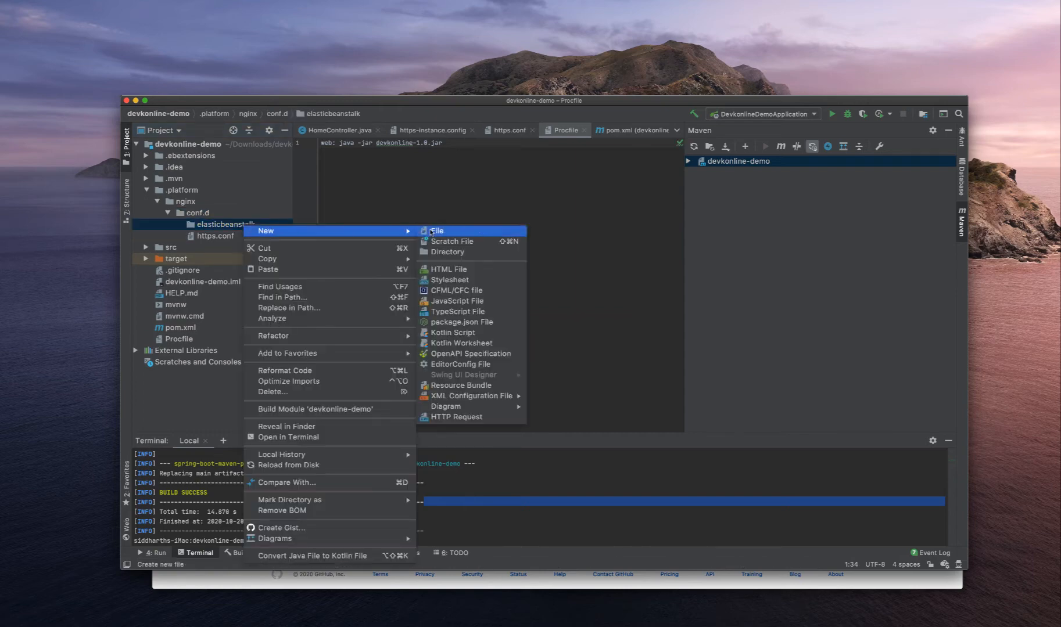
pyautogui.click(436, 231)
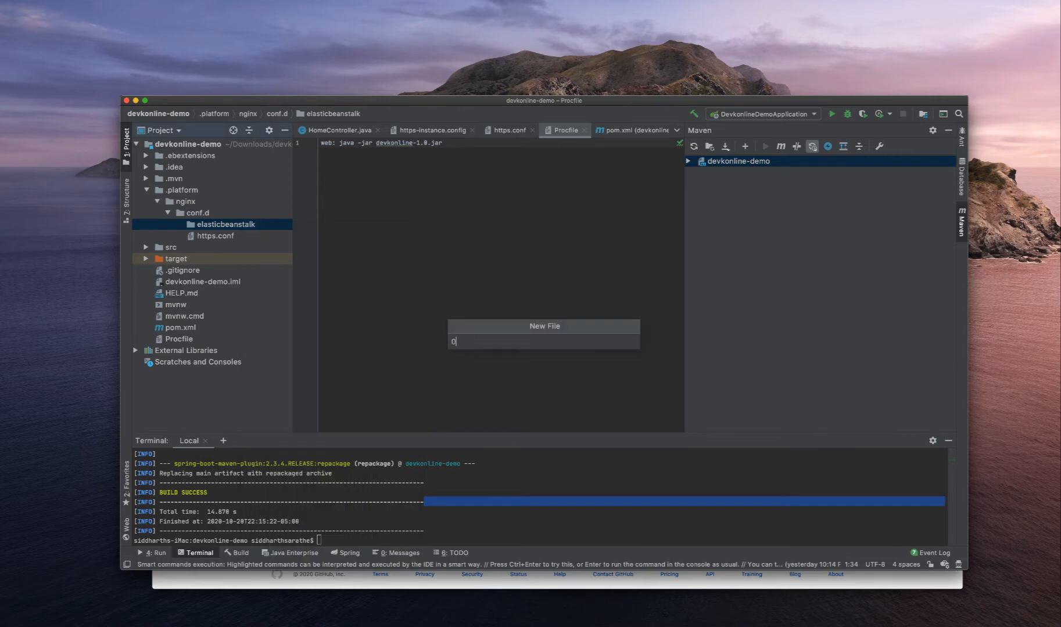
pyautogui.write('0_application.conf')
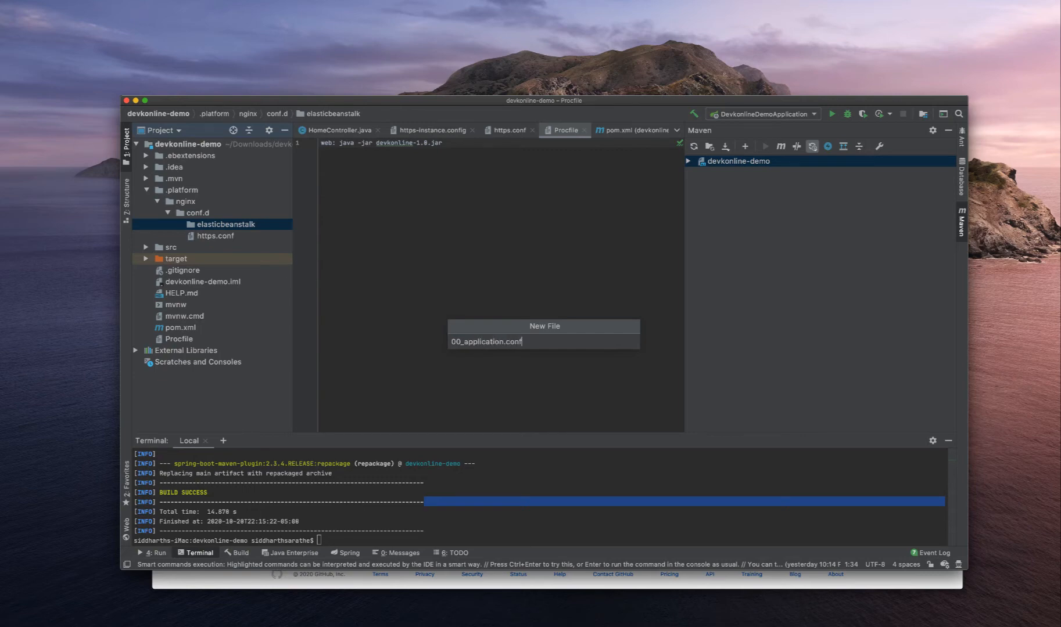
pyautogui.moveTo(455, 313)
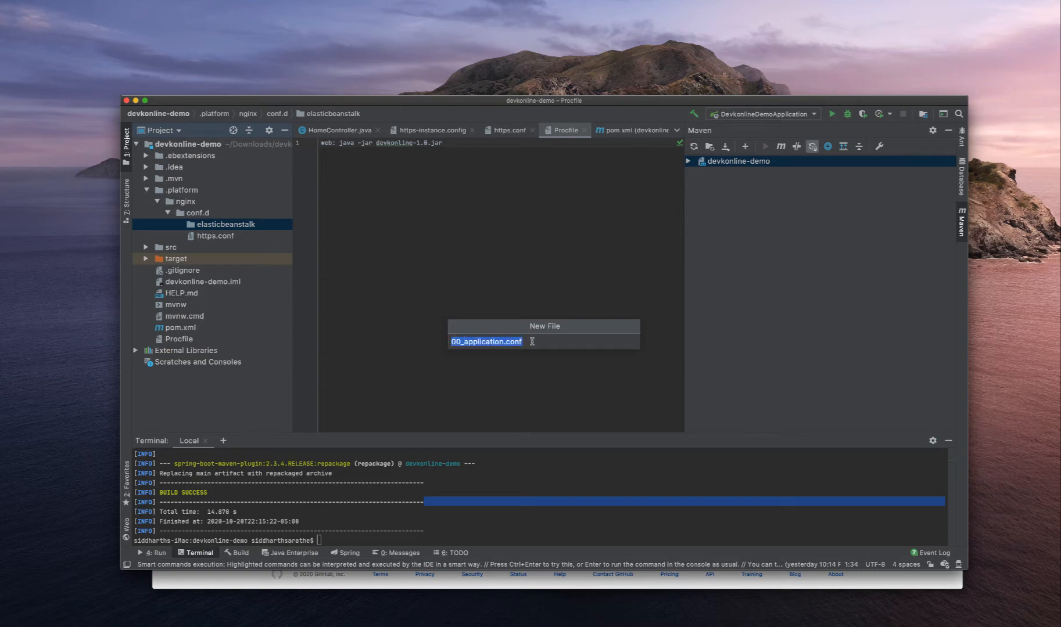
pyautogui.press('enter')
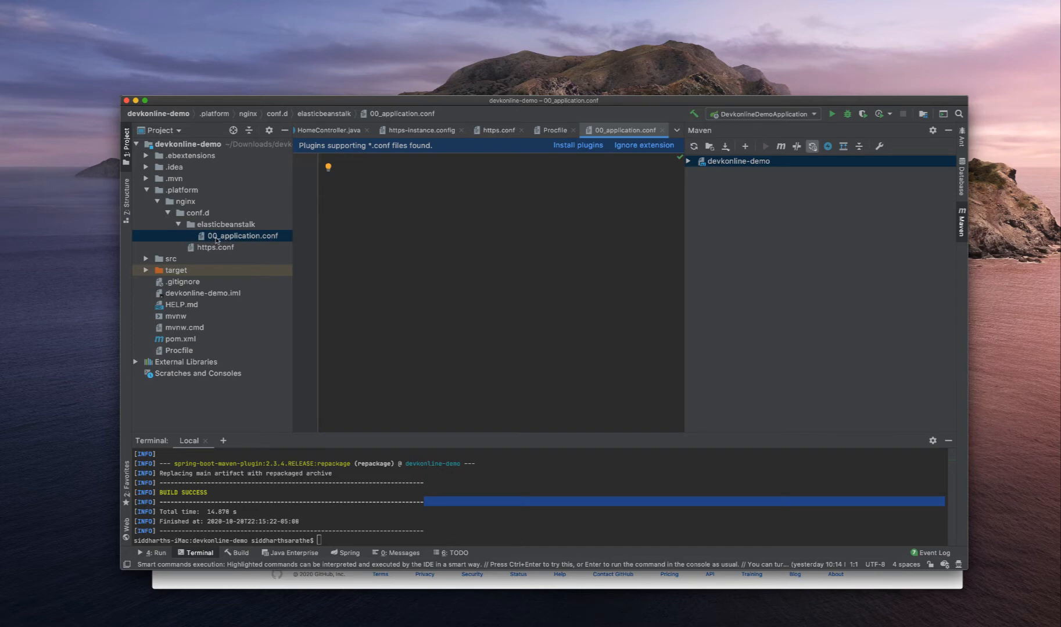
pyautogui.moveTo(258, 243)
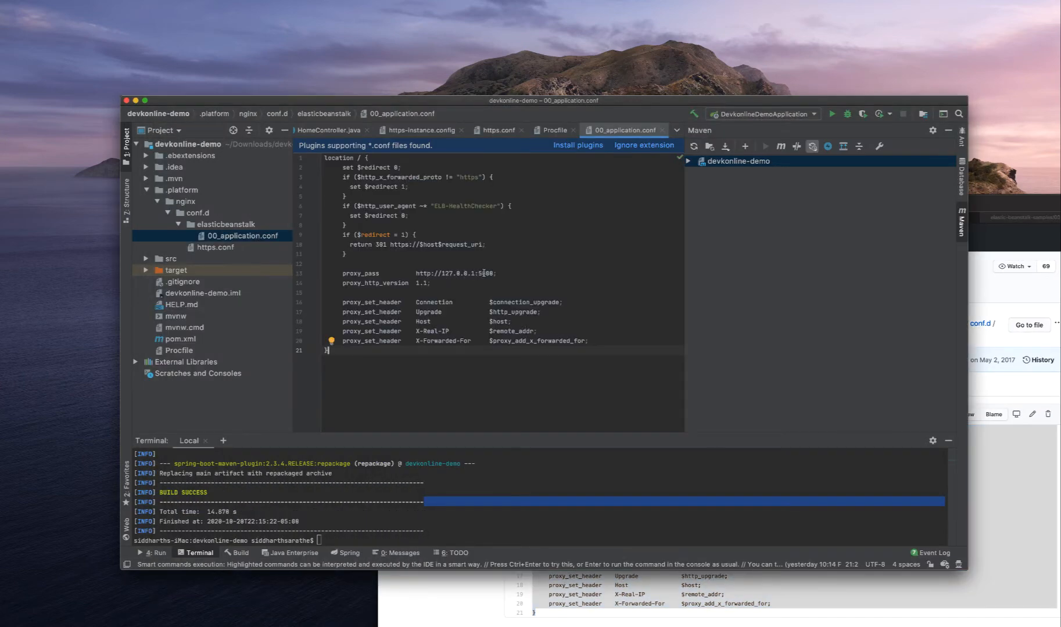
# Step: Check the pasted nginx config's proxy_pass address 127.0.0.1:5000 in 00_application.conf
pyautogui.doubleClick(440, 273)
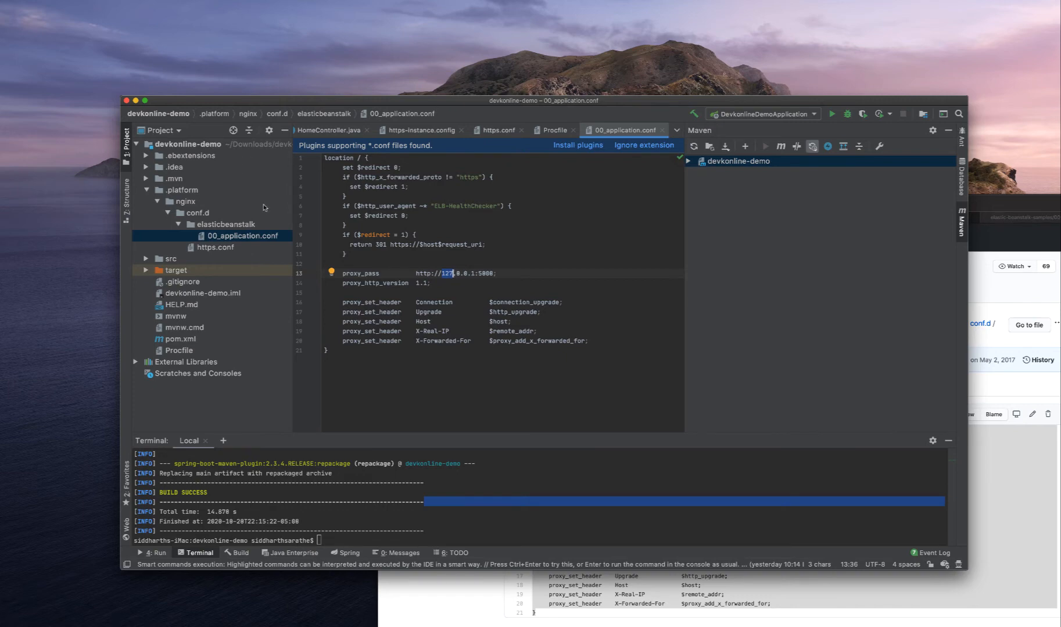
pyautogui.moveTo(1032, 202)
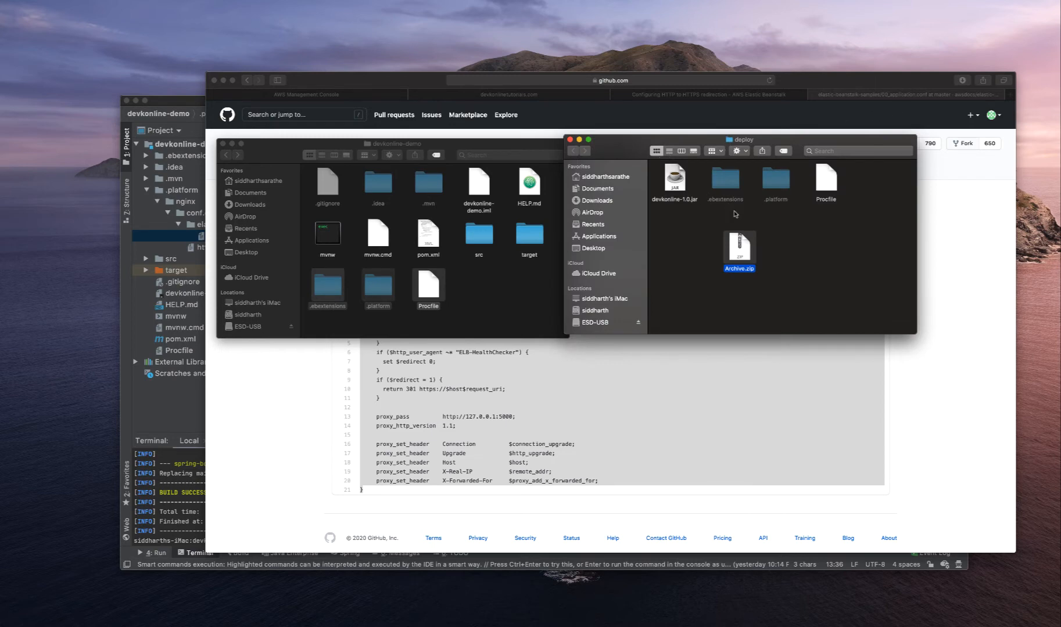
# Step: Replace .ebextensions and .platform in deploy, then compress the jar, Procfile and both folders into Archive.zip
pyautogui.click(725, 181)
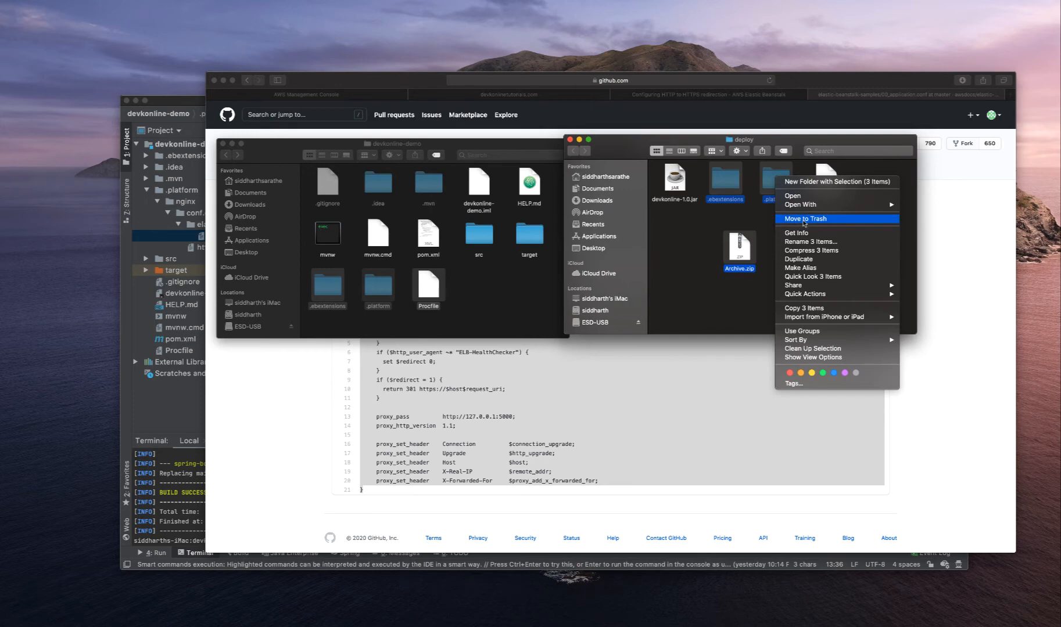
pyautogui.click(805, 218)
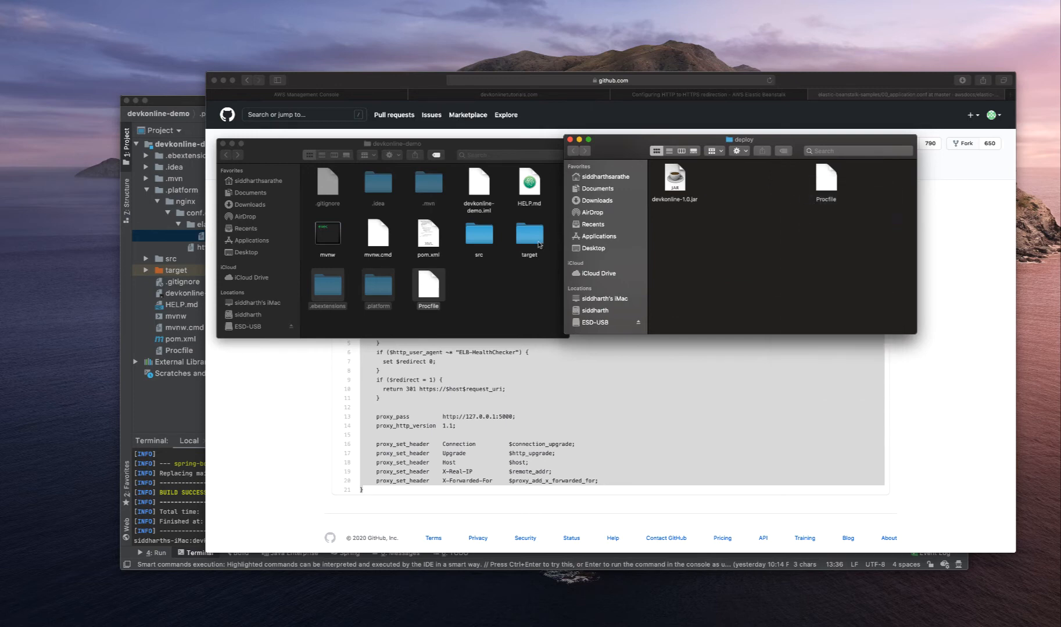
pyautogui.click(328, 285)
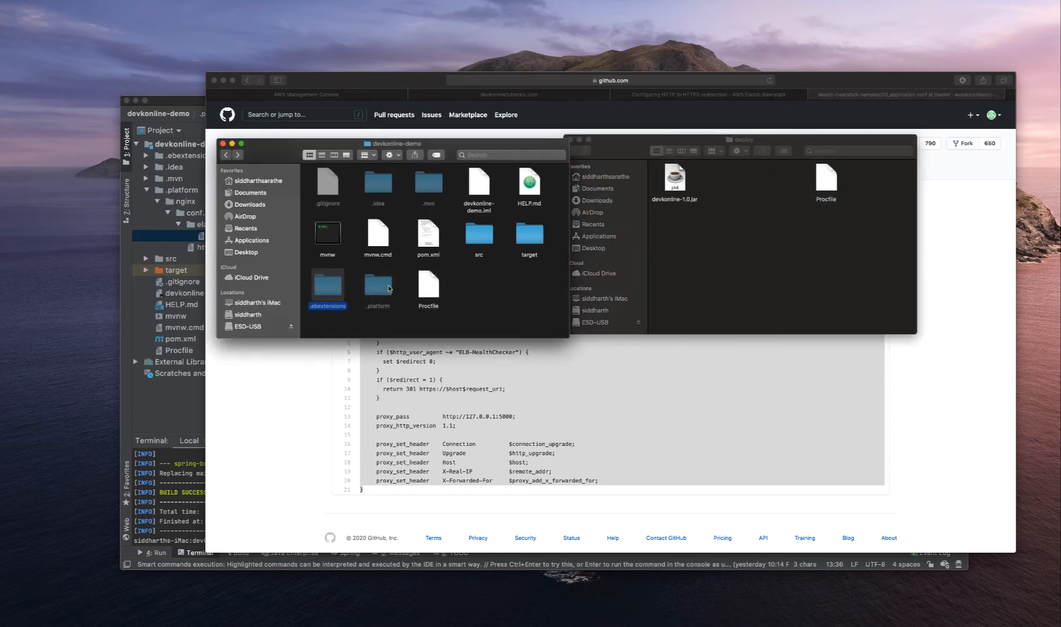
pyautogui.click(378, 284)
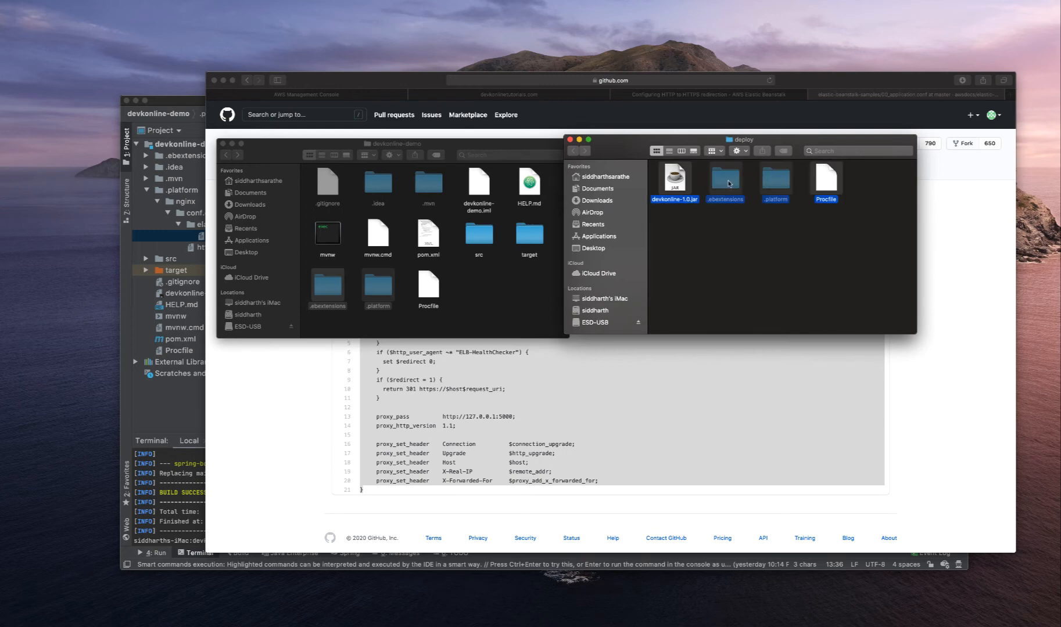
pyautogui.rightClick(725, 183)
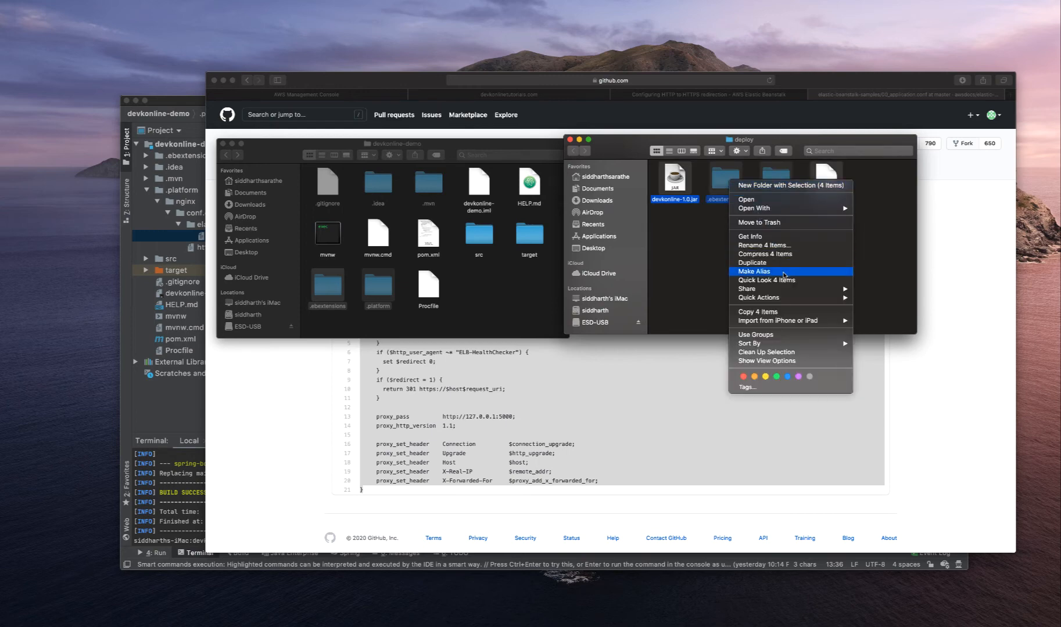
pyautogui.click(776, 258)
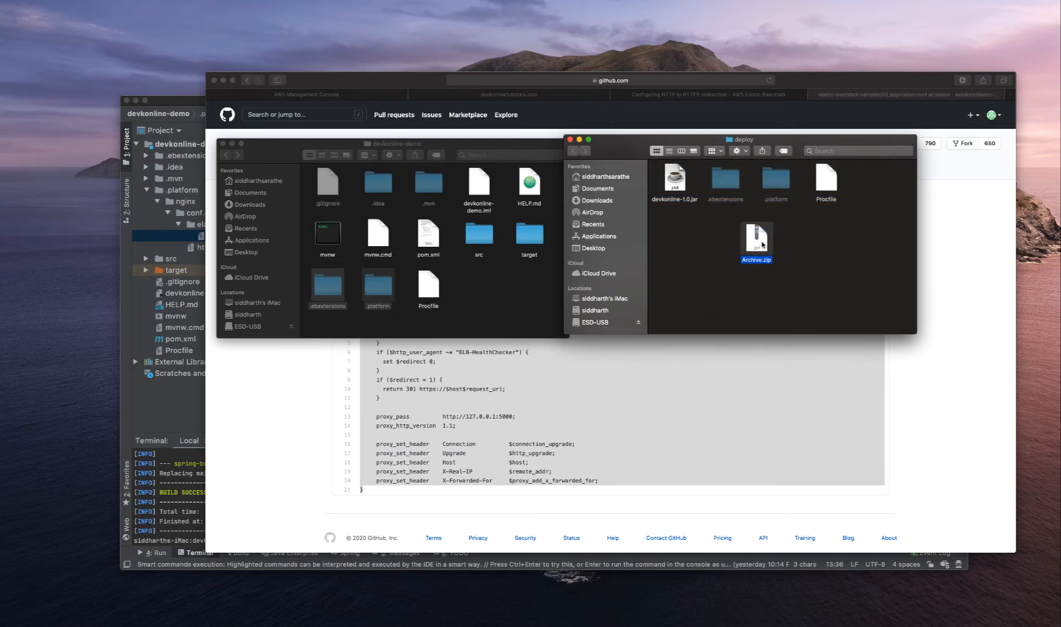
pyautogui.moveTo(649, 102)
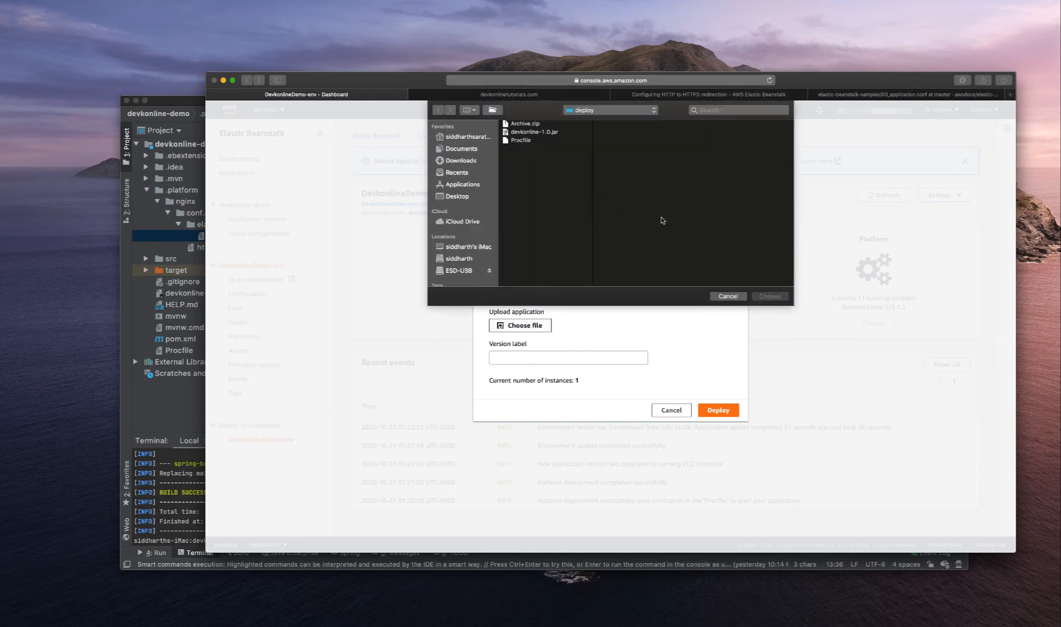
# Step: Upload Archive.zip and deploy it to DevkonlineDemo-env as version Sample Application-3
pyautogui.click(544, 123)
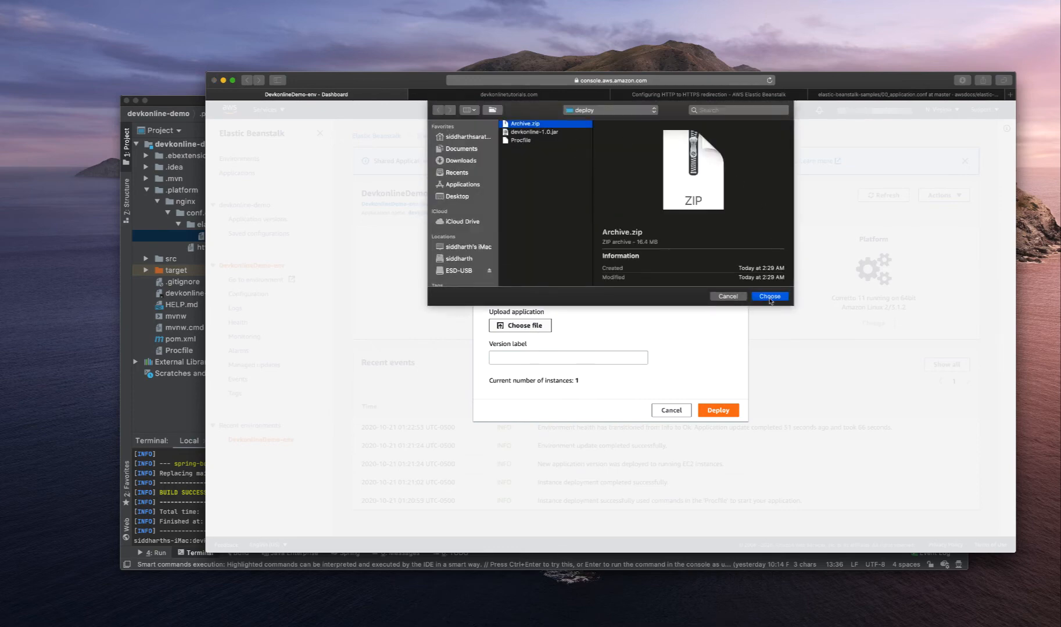
pyautogui.click(769, 296)
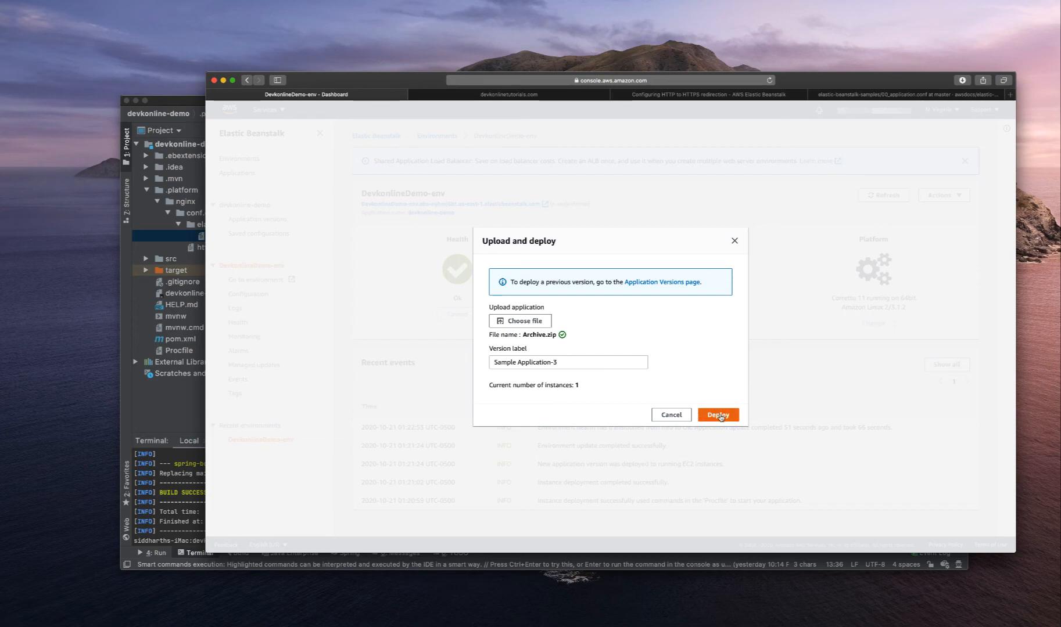
pyautogui.click(718, 414)
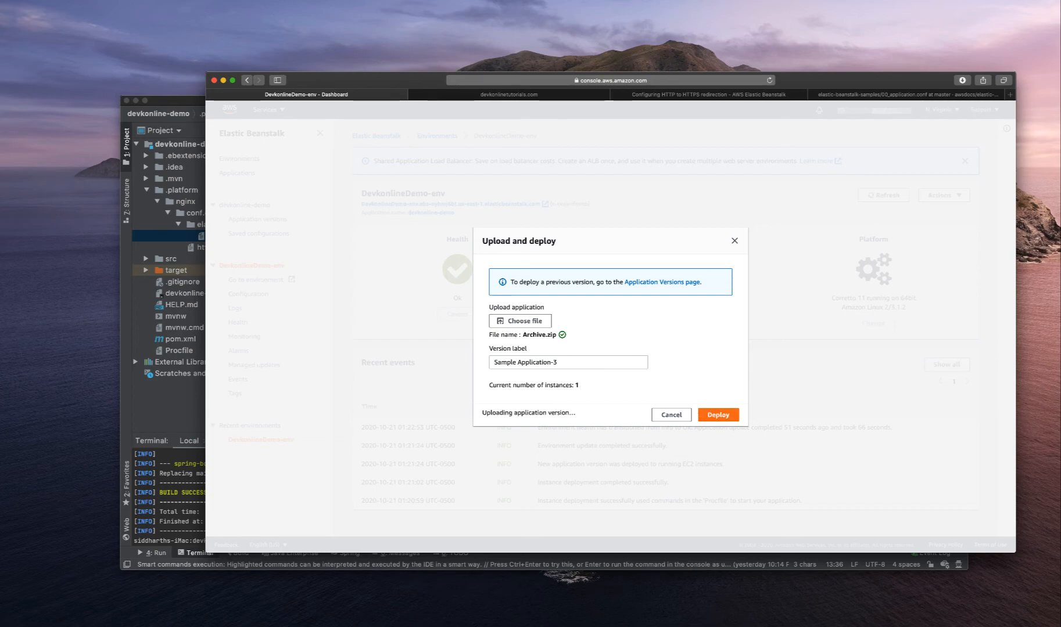
pyautogui.click(717, 414)
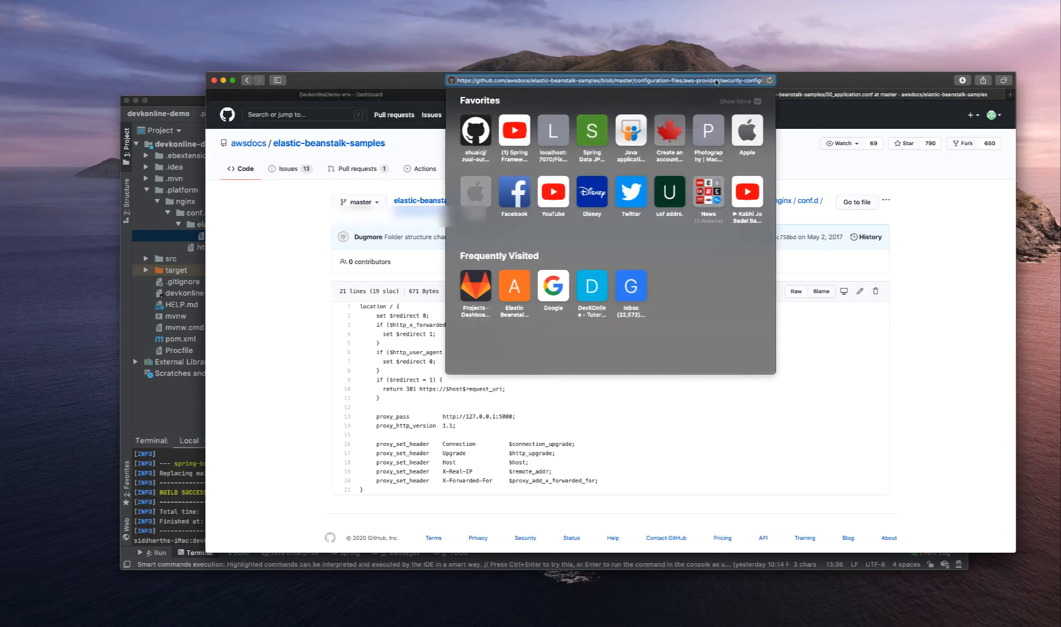
# Step: Load devkonlinetutorials.com, expand the not-private warning, and inspect its self-signed certificate
pyautogui.write('devkonlinetutorials.com')
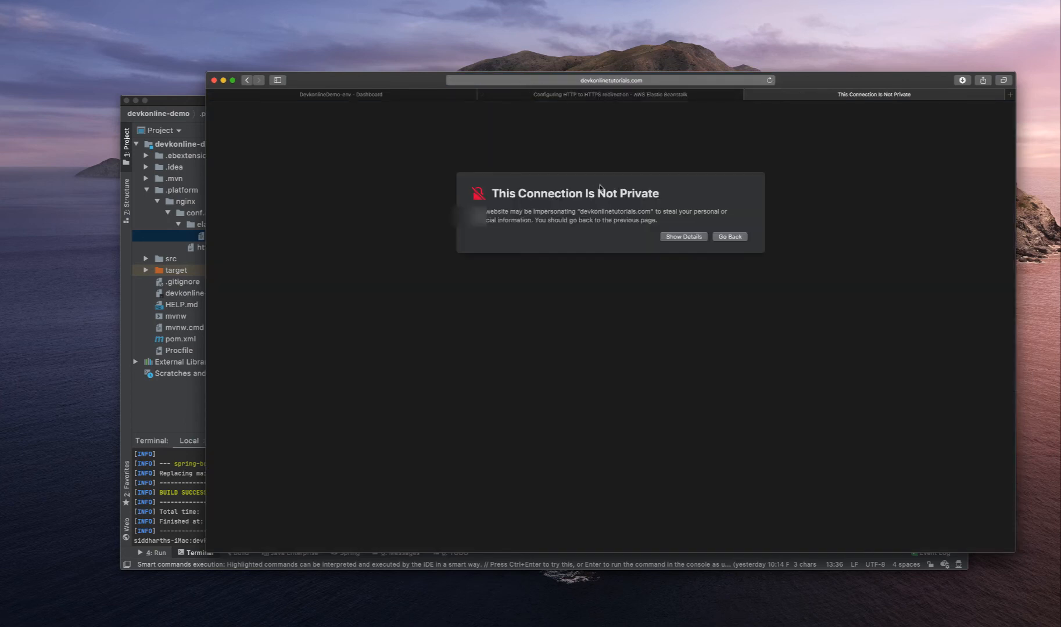
pyautogui.click(609, 80)
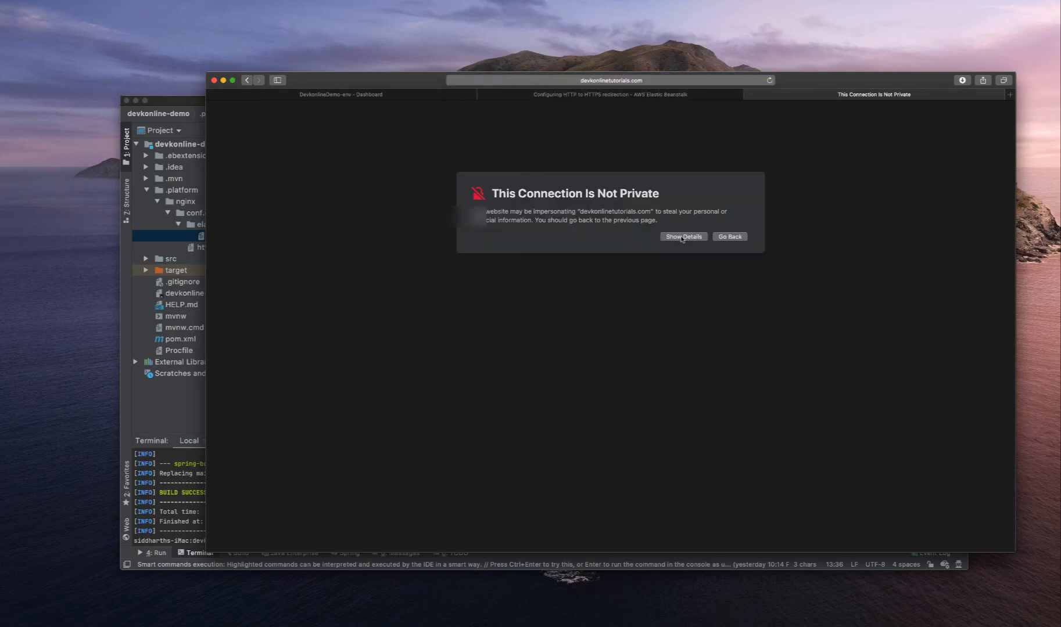
pyautogui.click(682, 237)
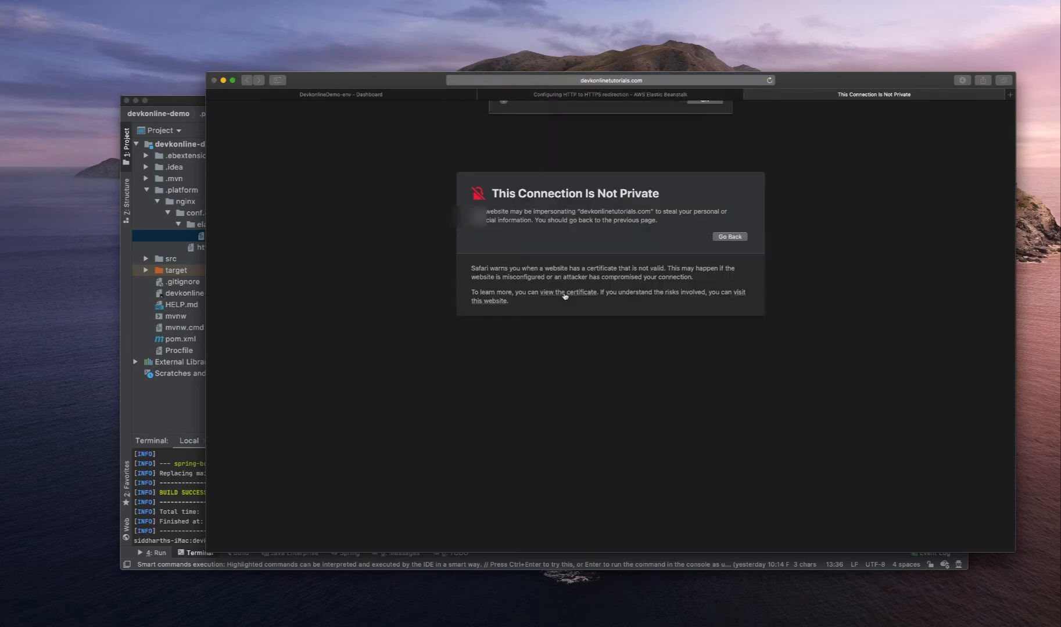
pyautogui.click(569, 291)
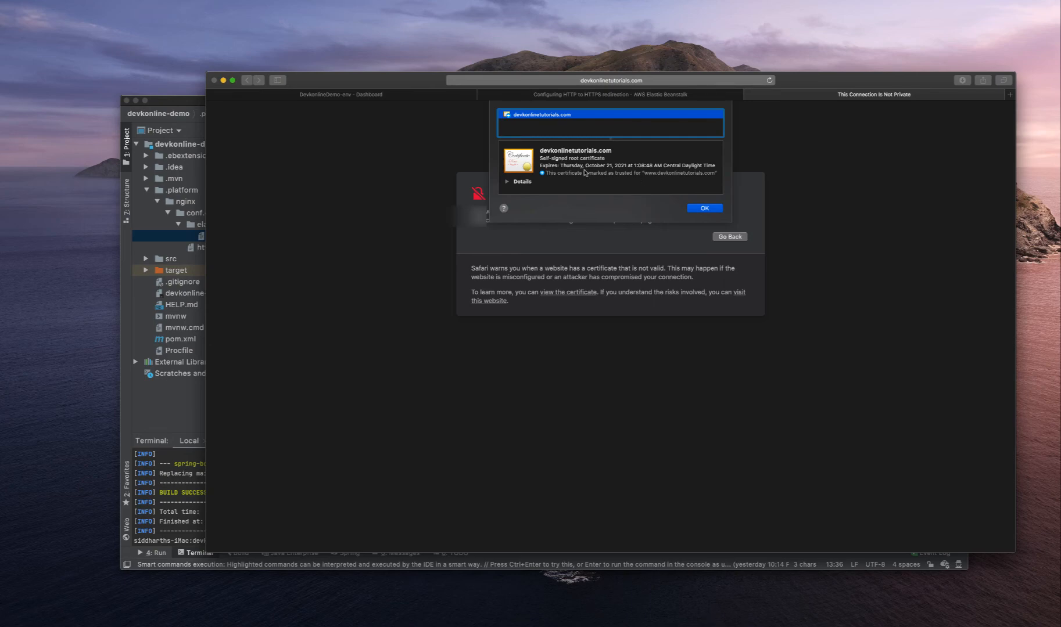
pyautogui.moveTo(625, 178)
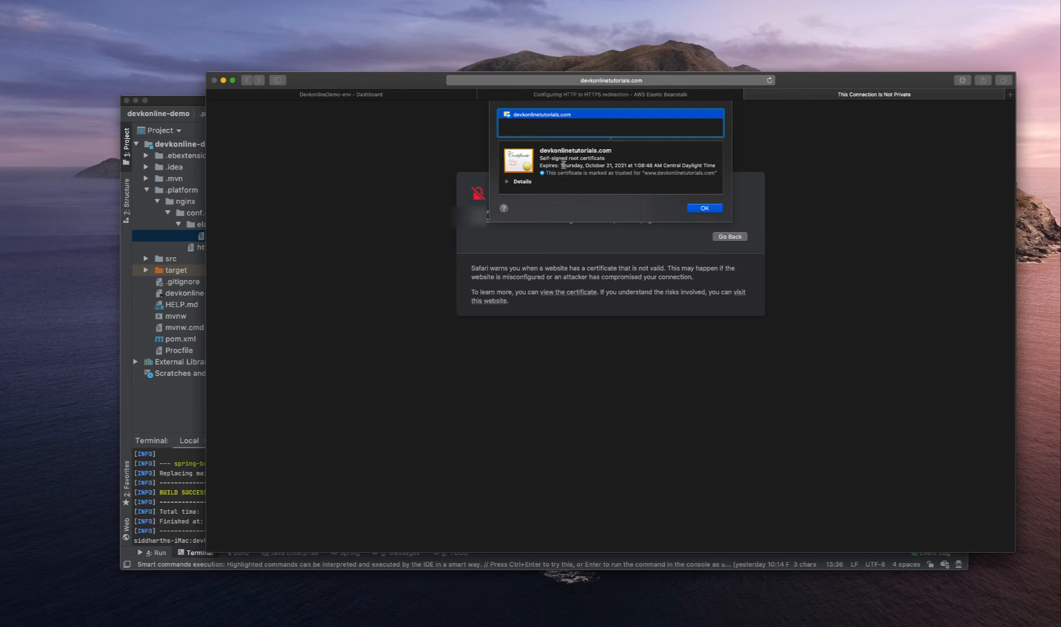
pyautogui.click(704, 208)
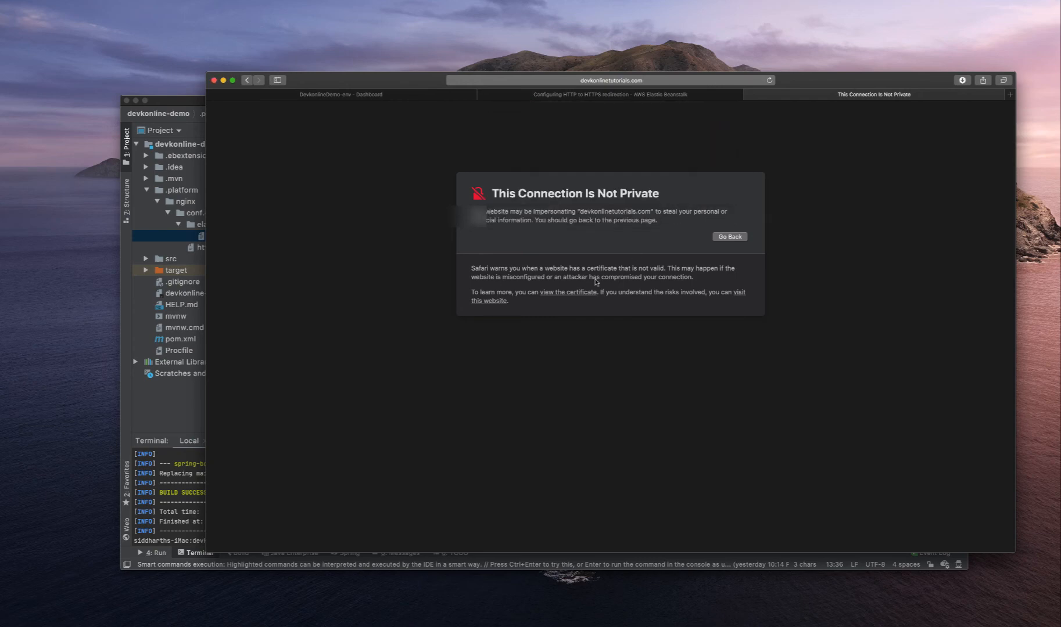
# Step: Visit devkonlinetutorials.com anyway, authorising the certificate trust change with the account password
pyautogui.click(488, 305)
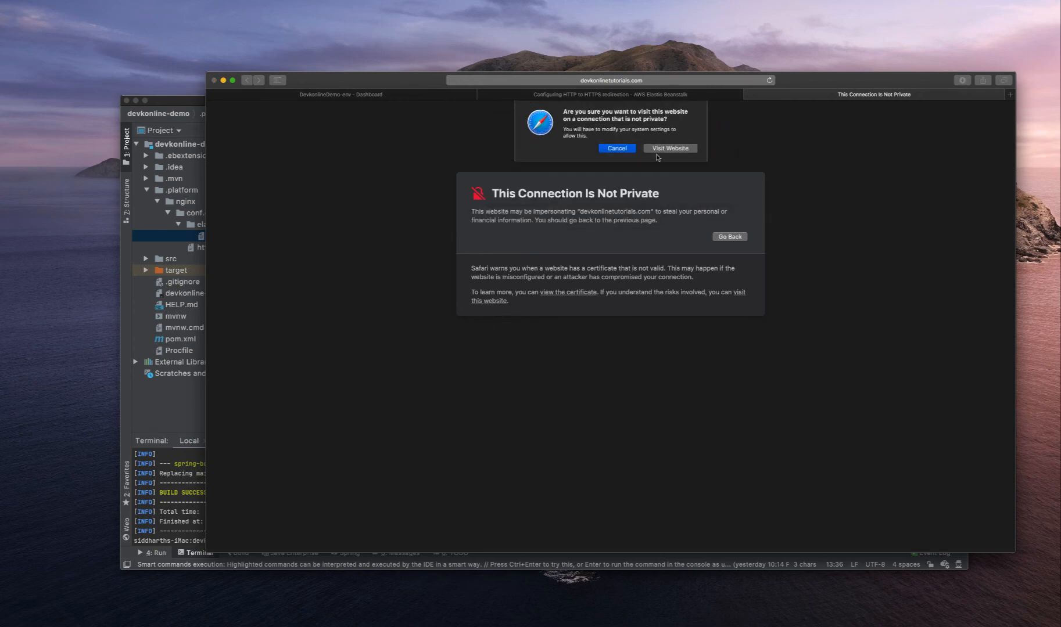
pyautogui.click(669, 149)
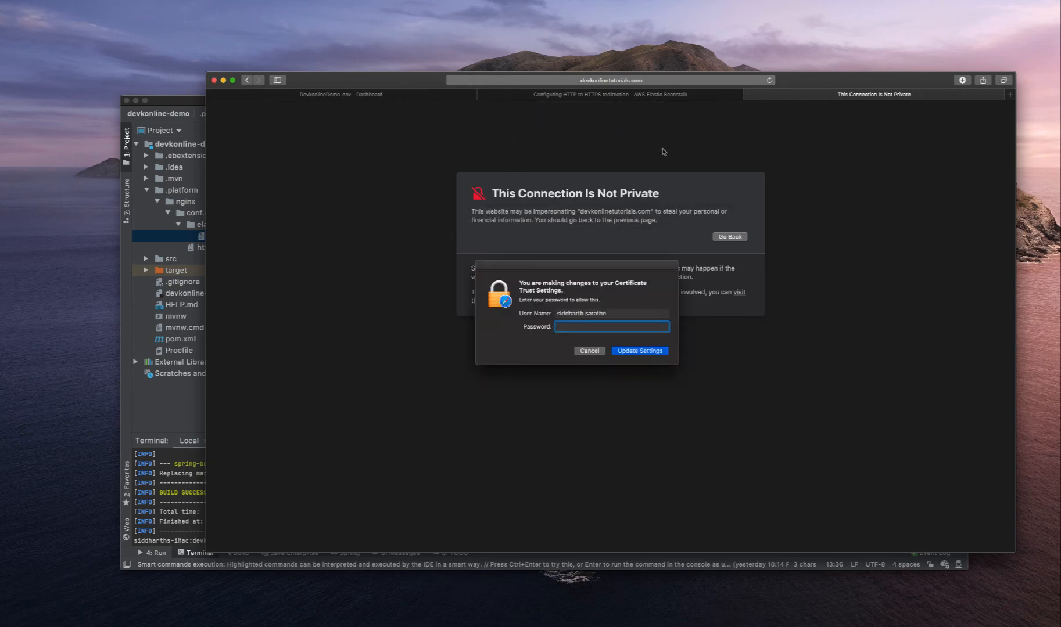
pyautogui.write('password')
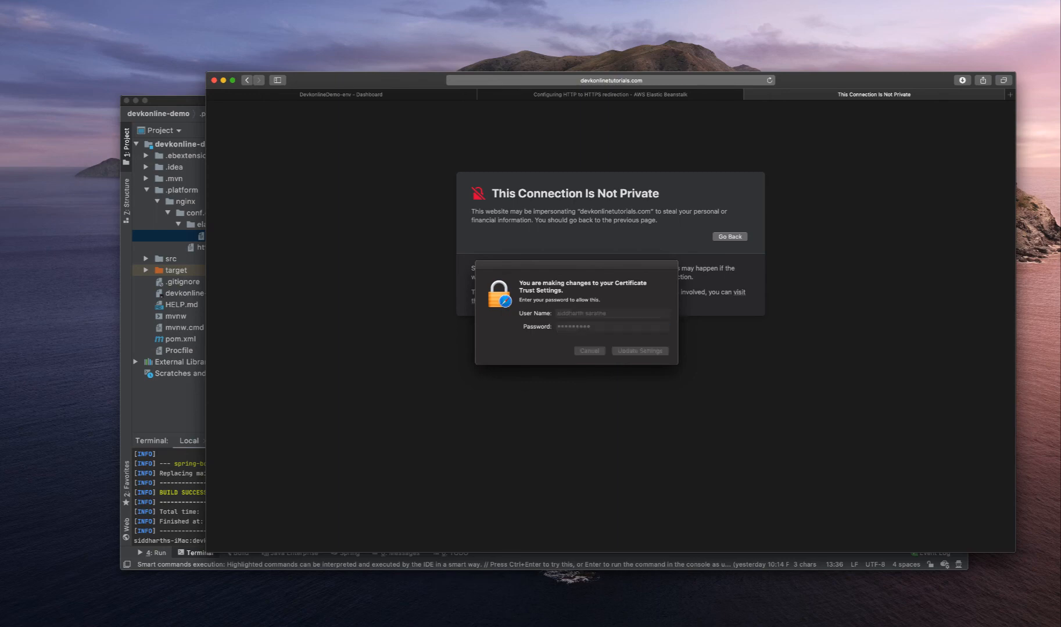
pyautogui.click(638, 350)
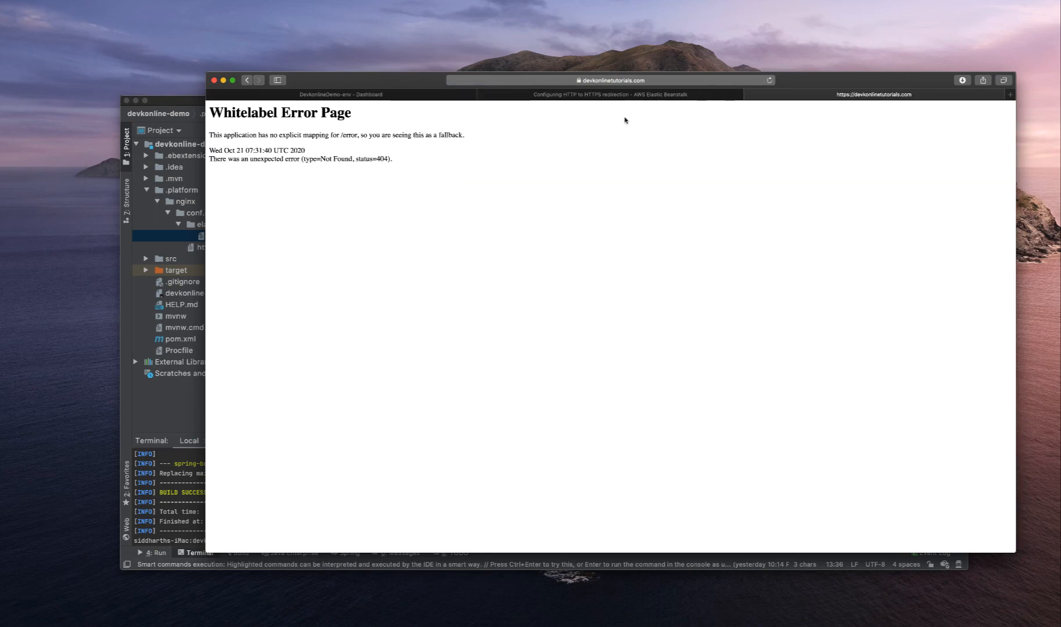
pyautogui.click(606, 79)
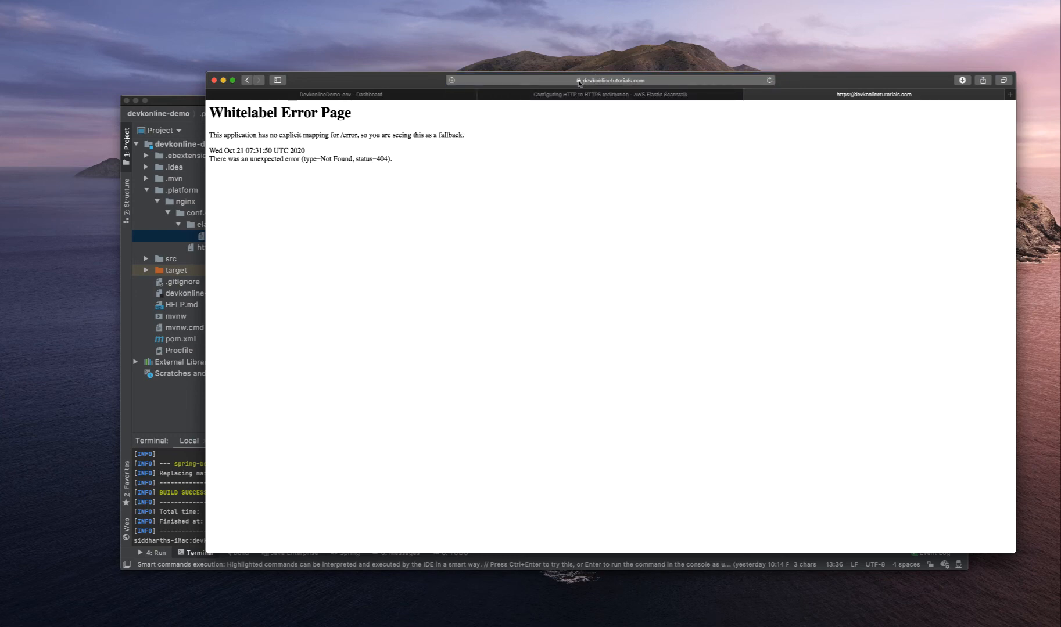
pyautogui.click(609, 79)
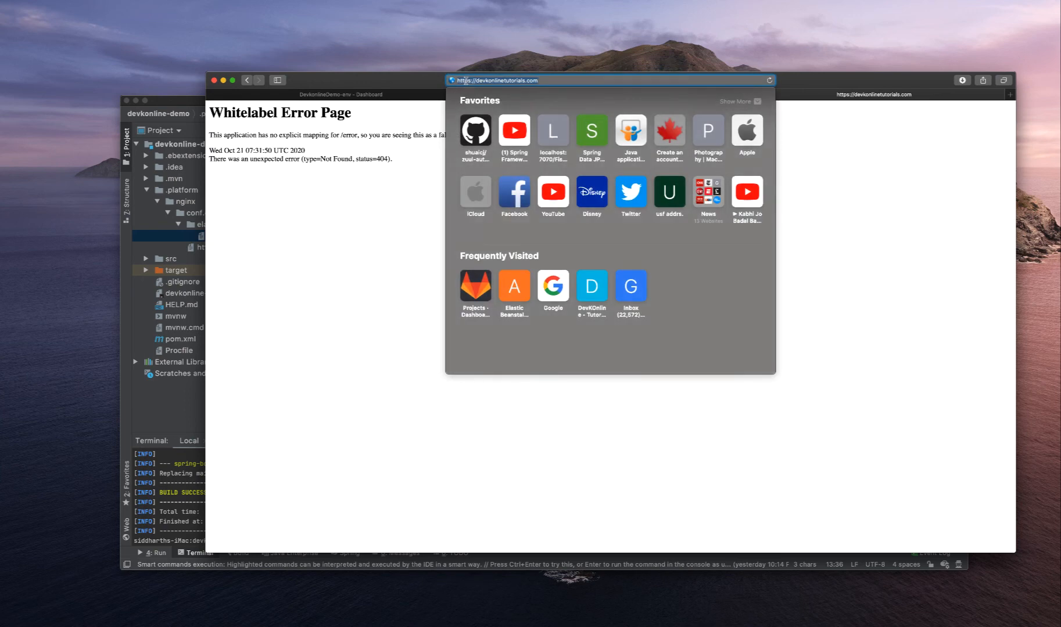
pyautogui.click(609, 94)
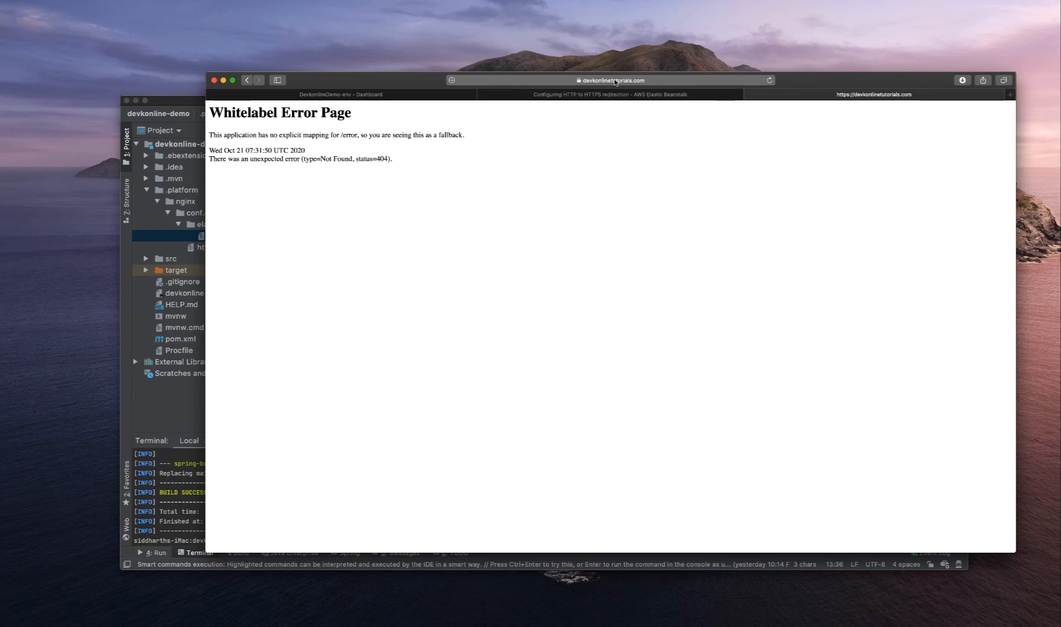
pyautogui.click(609, 80)
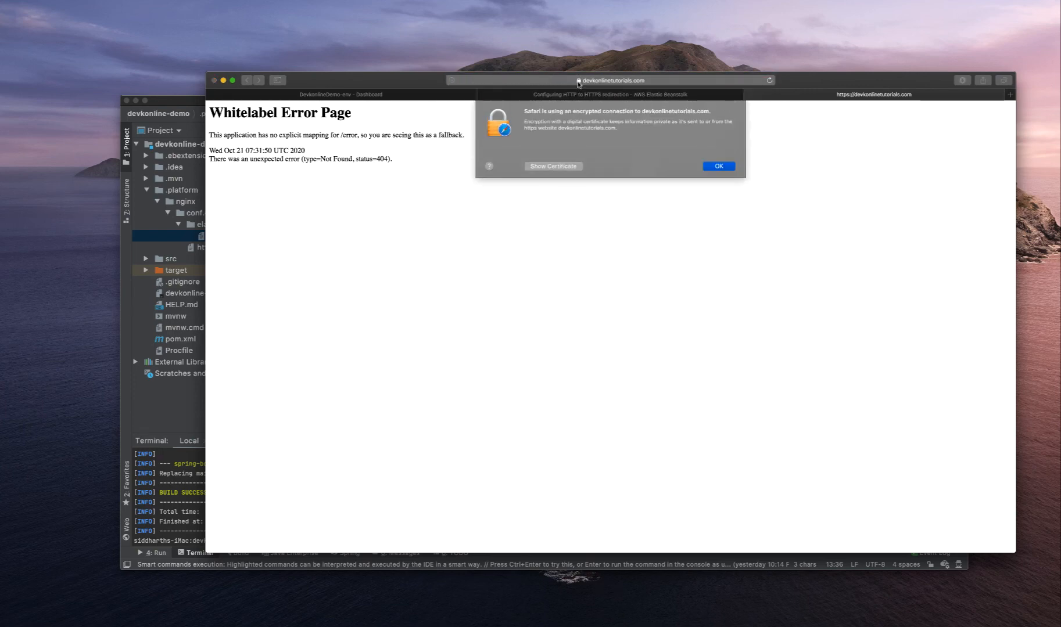
pyautogui.click(554, 166)
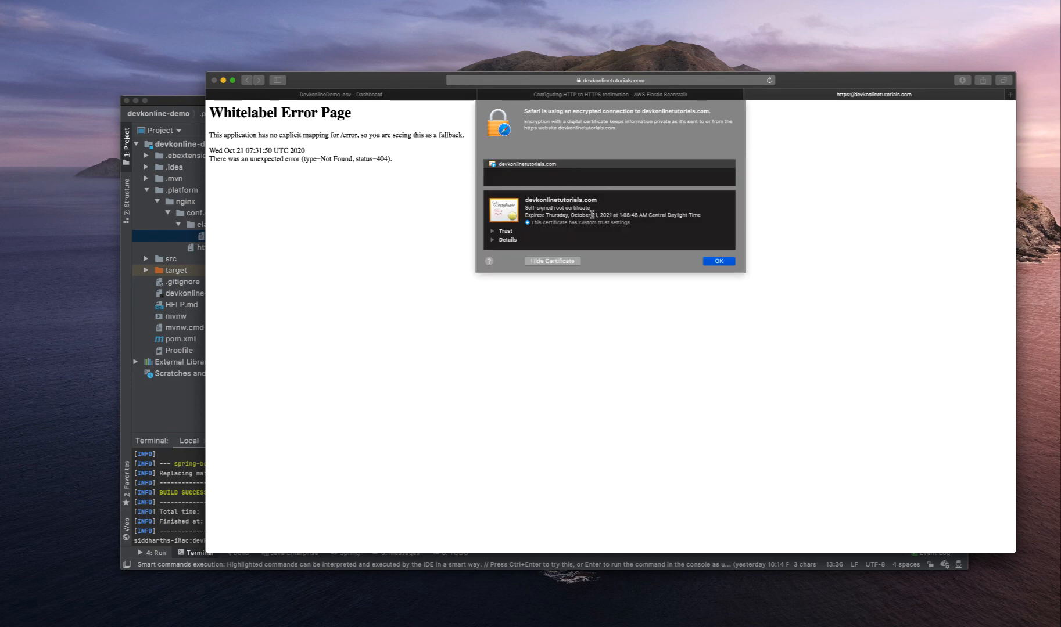
pyautogui.click(718, 261)
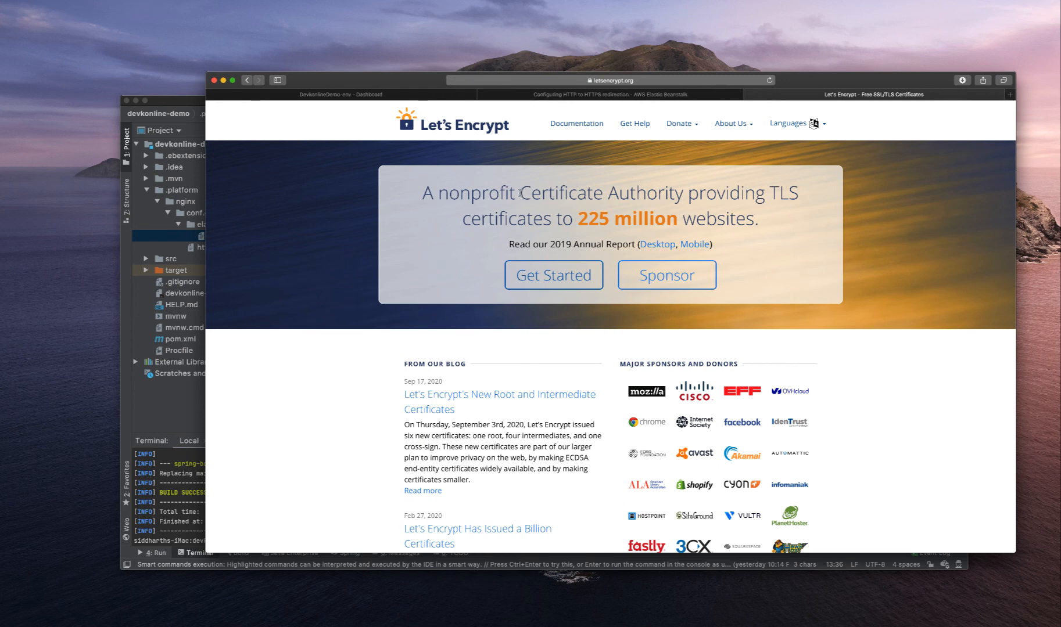
# Step: Highlight 'Certificate Authority', then select the whole tagline about TLS certificates for 225 million websites
pyautogui.doubleClick(600, 192)
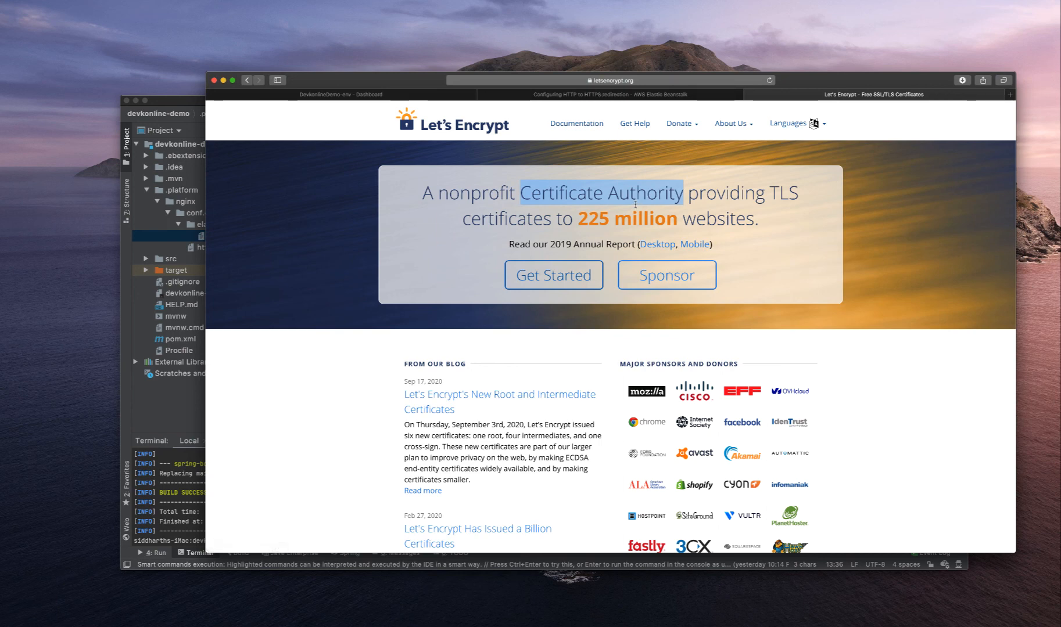
pyautogui.moveTo(729, 206)
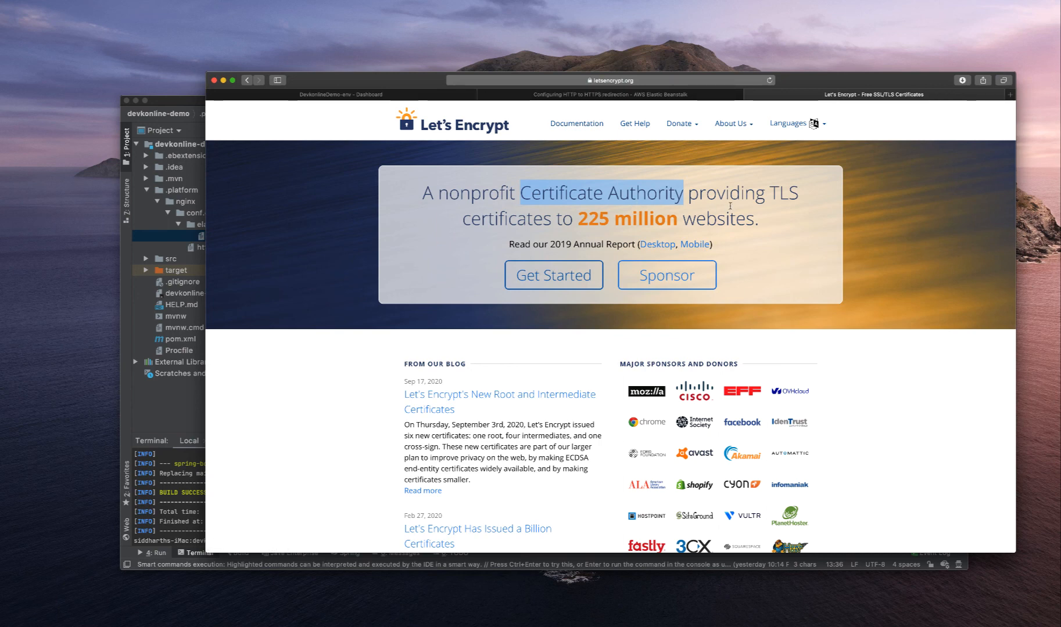
pyautogui.click(700, 204)
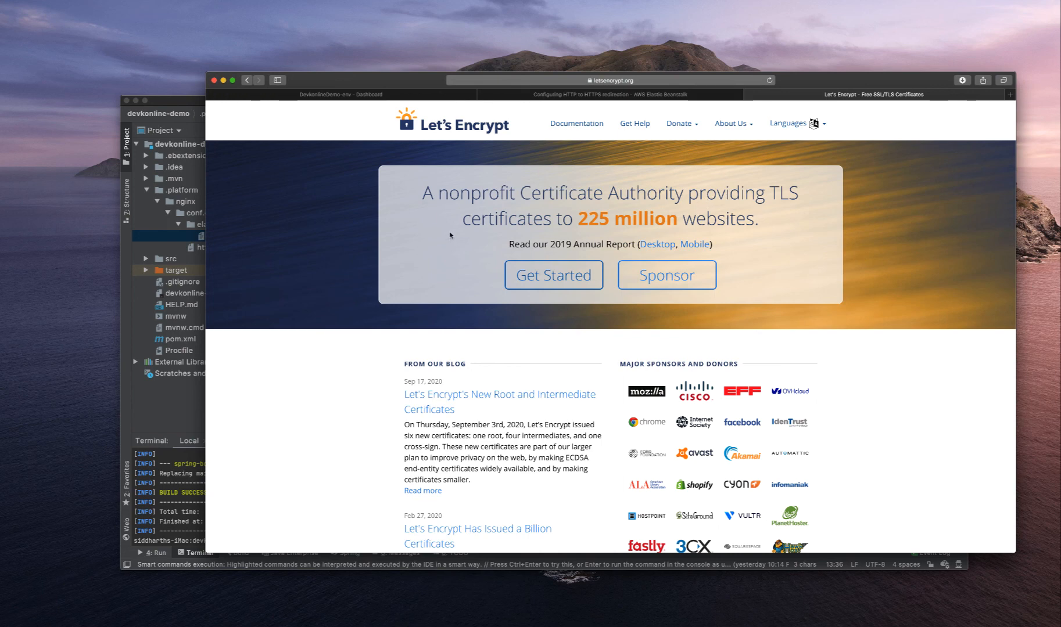
pyautogui.moveTo(440, 194); pyautogui.dragTo(740, 194)
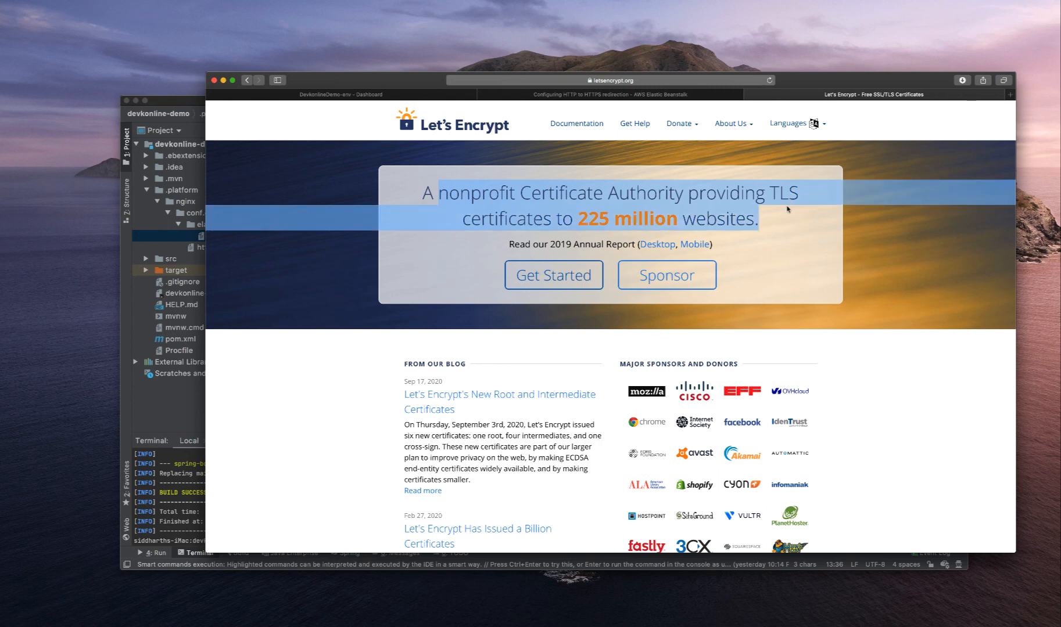
pyautogui.moveTo(774, 222)
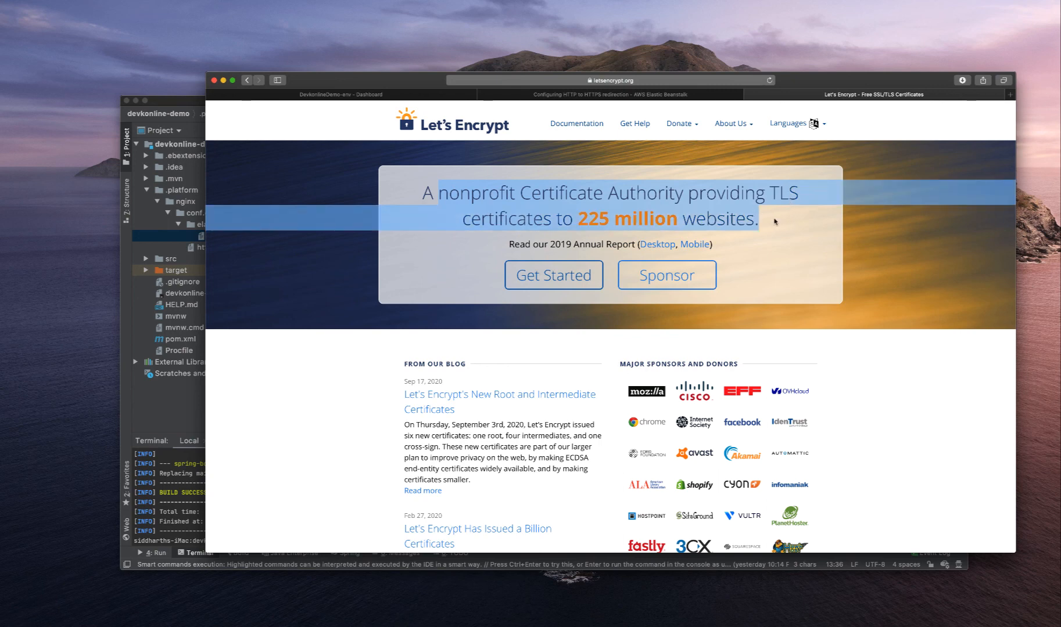